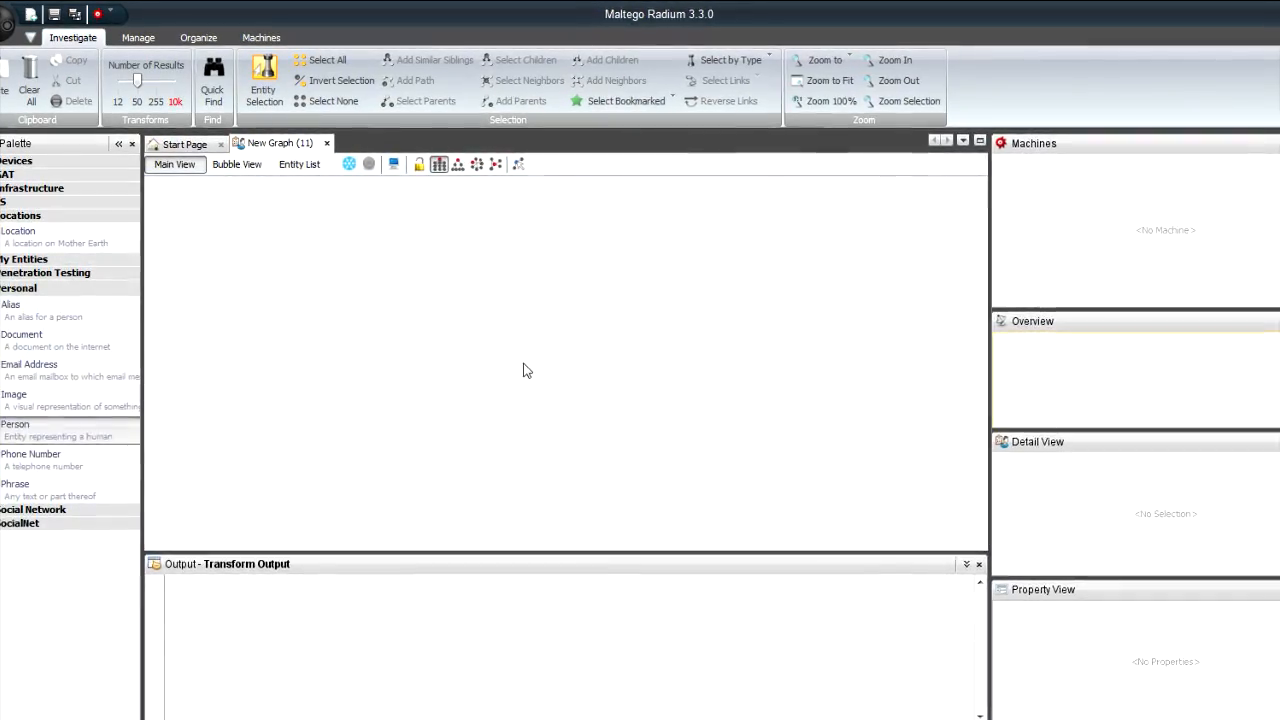
- Check for newer Maltego versions and dismiss the up-to-date notice
{"action": "left_click", "coordinate": [12, 14]}
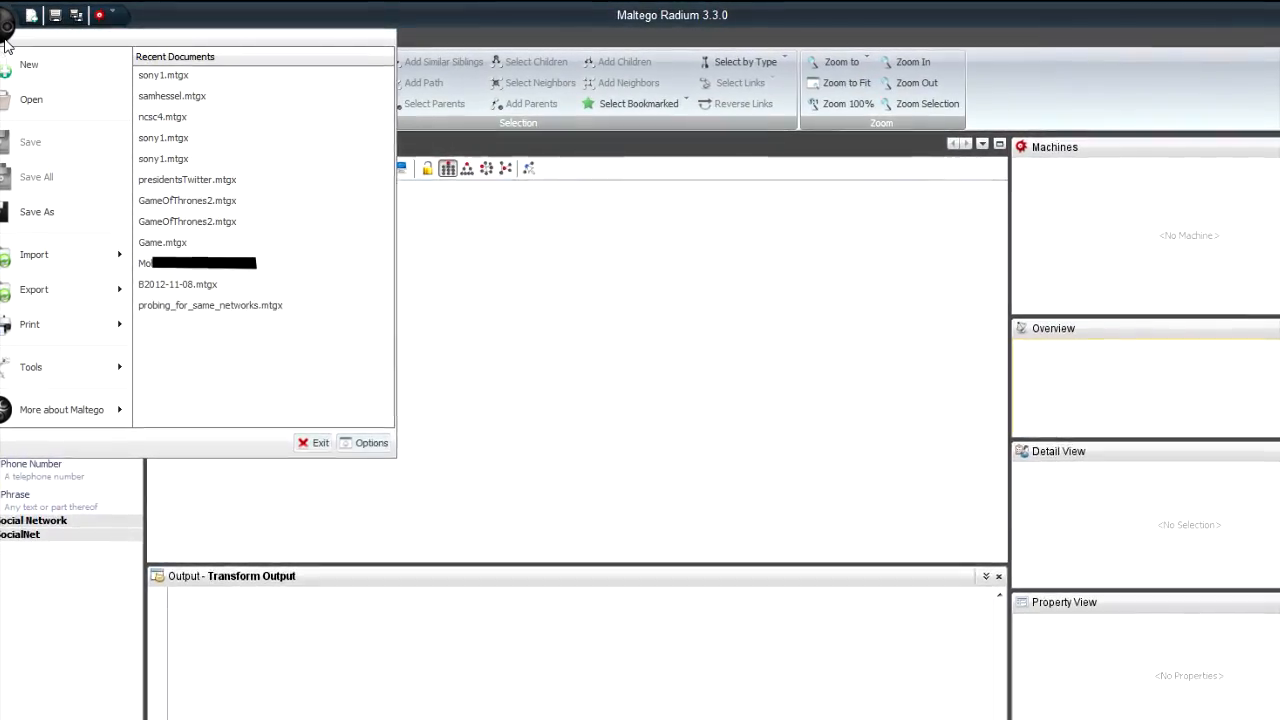
{"action": "left_click", "coordinate": [32, 368]}
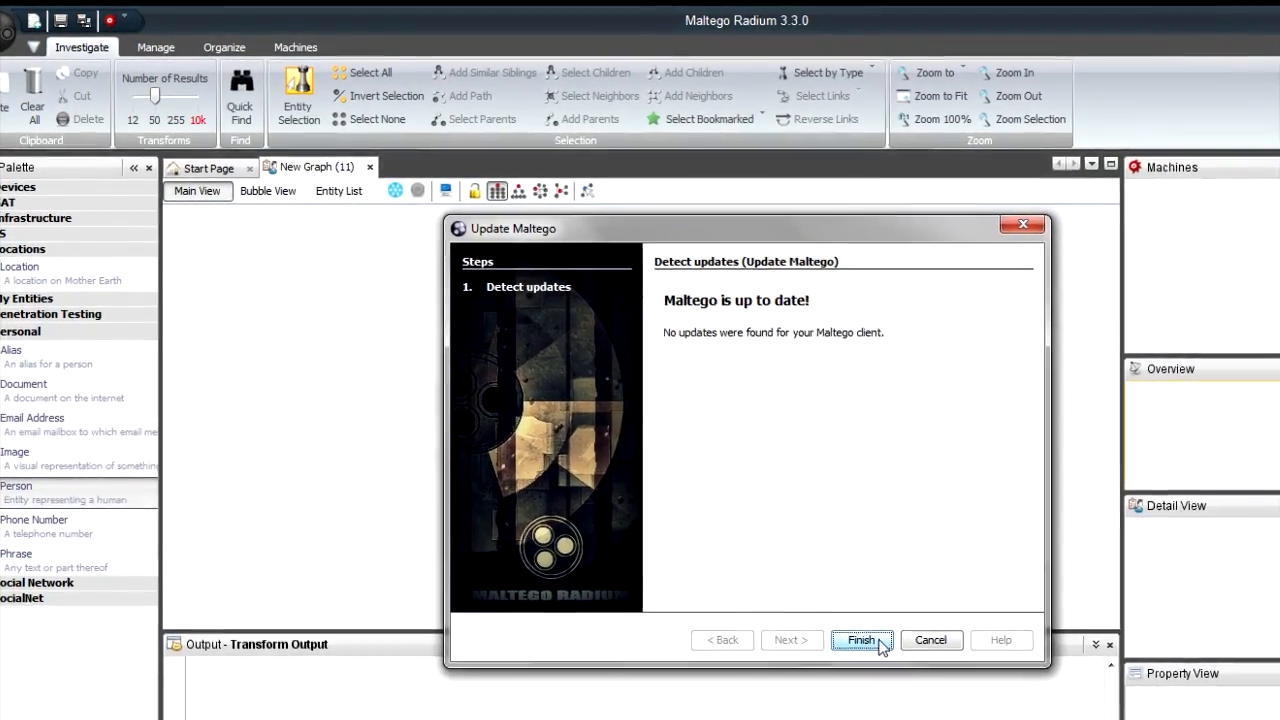
{"action": "left_click", "coordinate": [860, 640]}
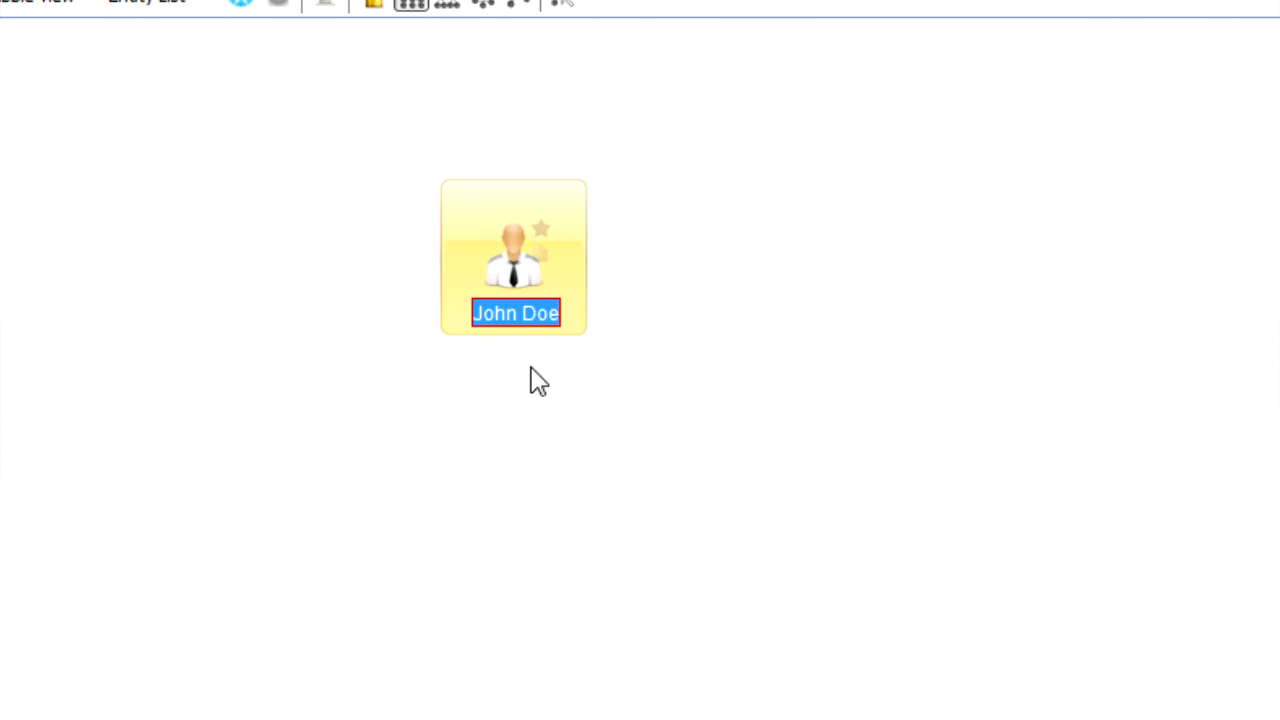
{"action": "type", "text": "Raffael Marty"}
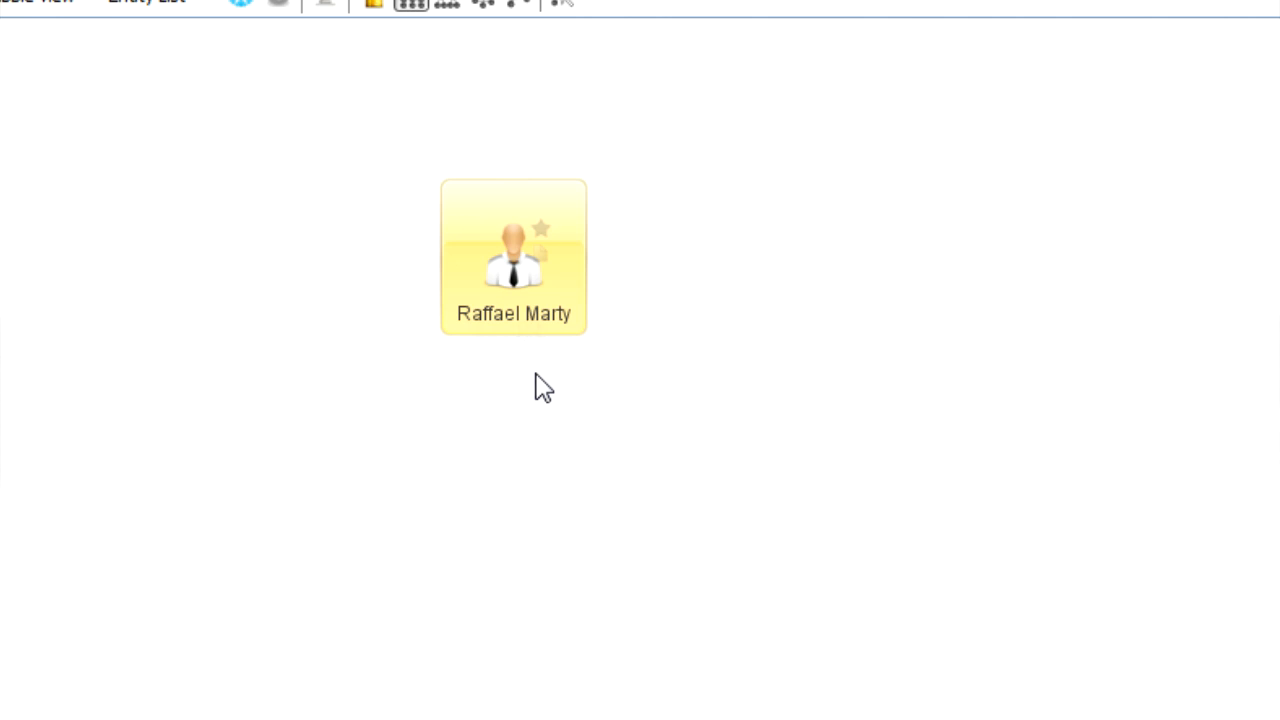
{"action": "right_click", "coordinate": [512, 256]}
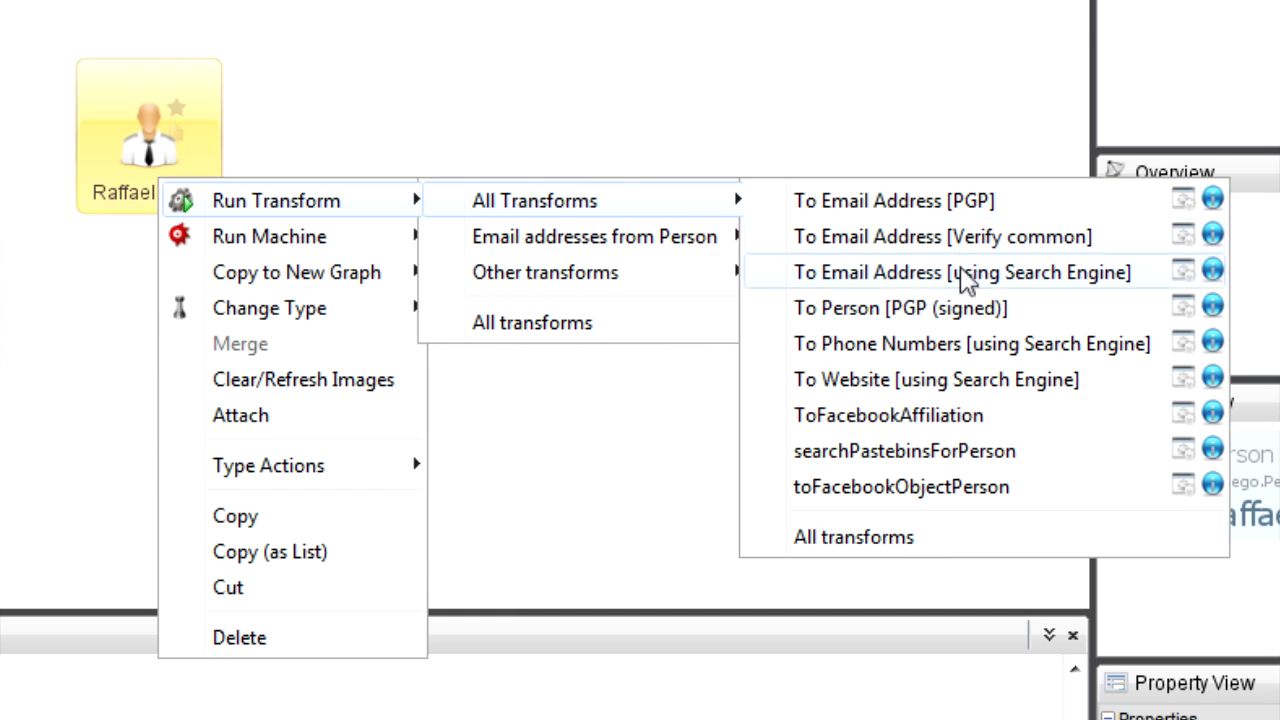
{"action": "left_click", "coordinate": [960, 272]}
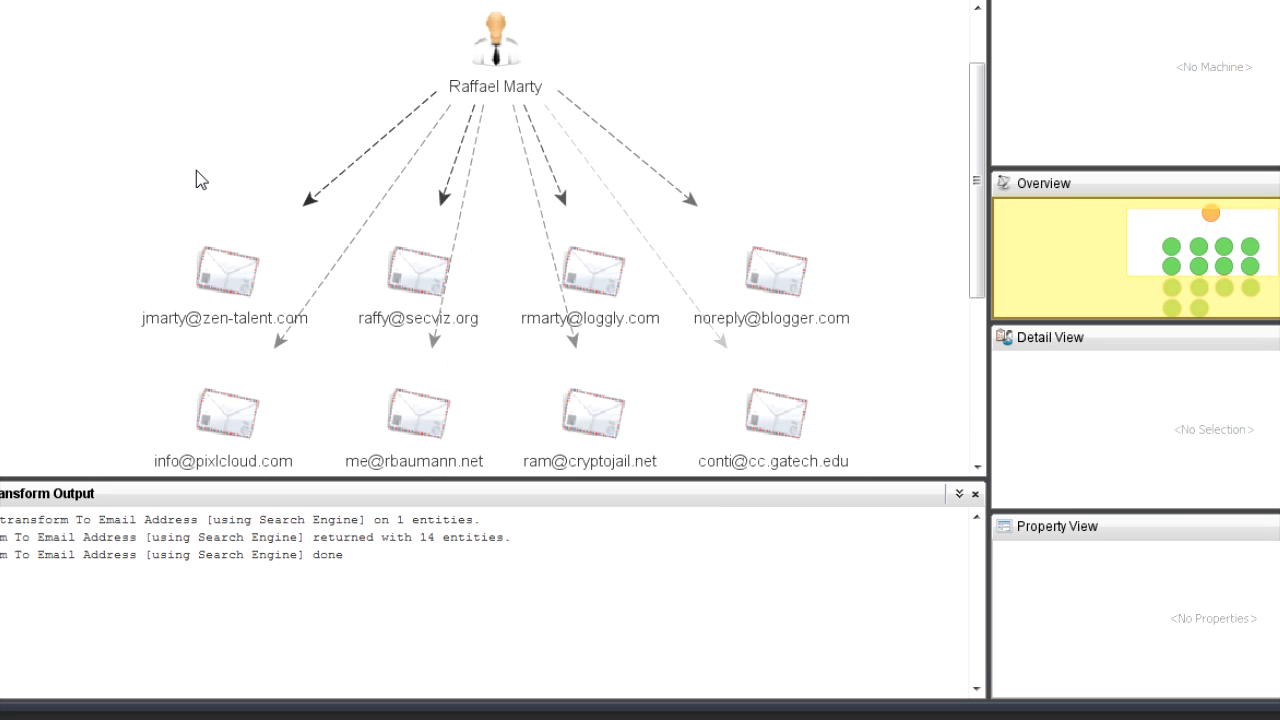
{"action": "left_click", "coordinate": [224, 270]}
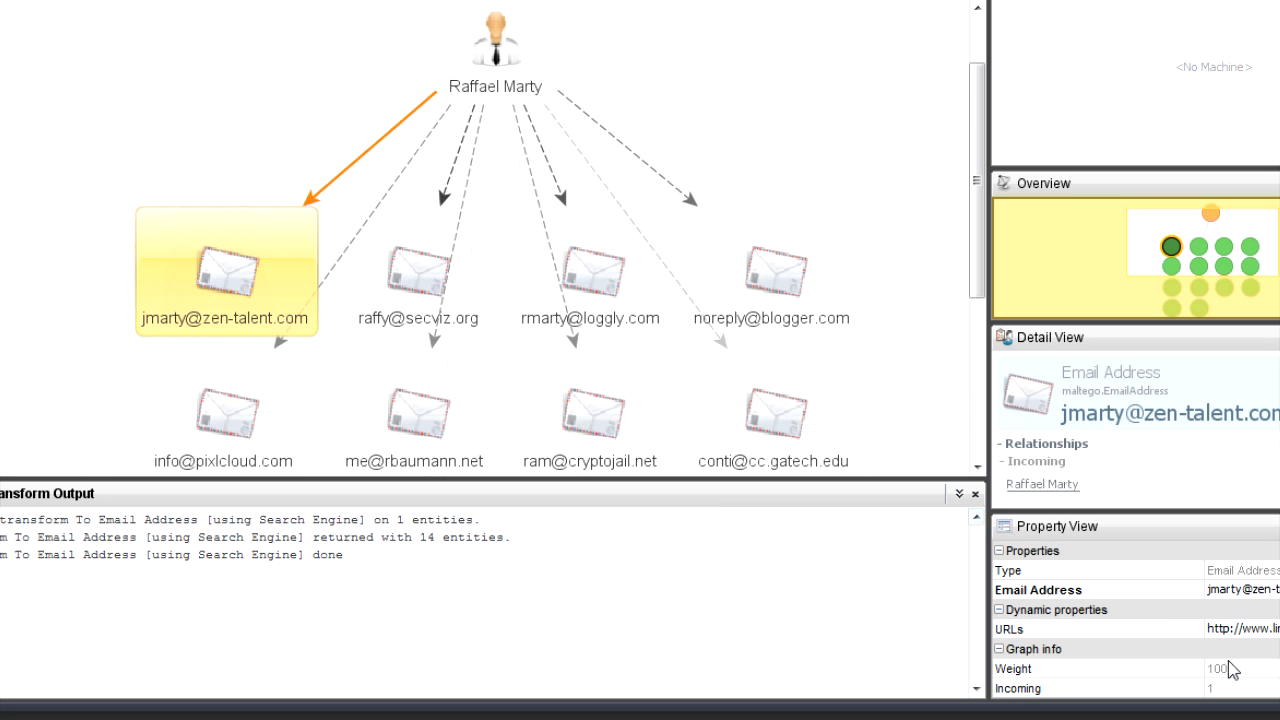
{"action": "left_click", "coordinate": [416, 270]}
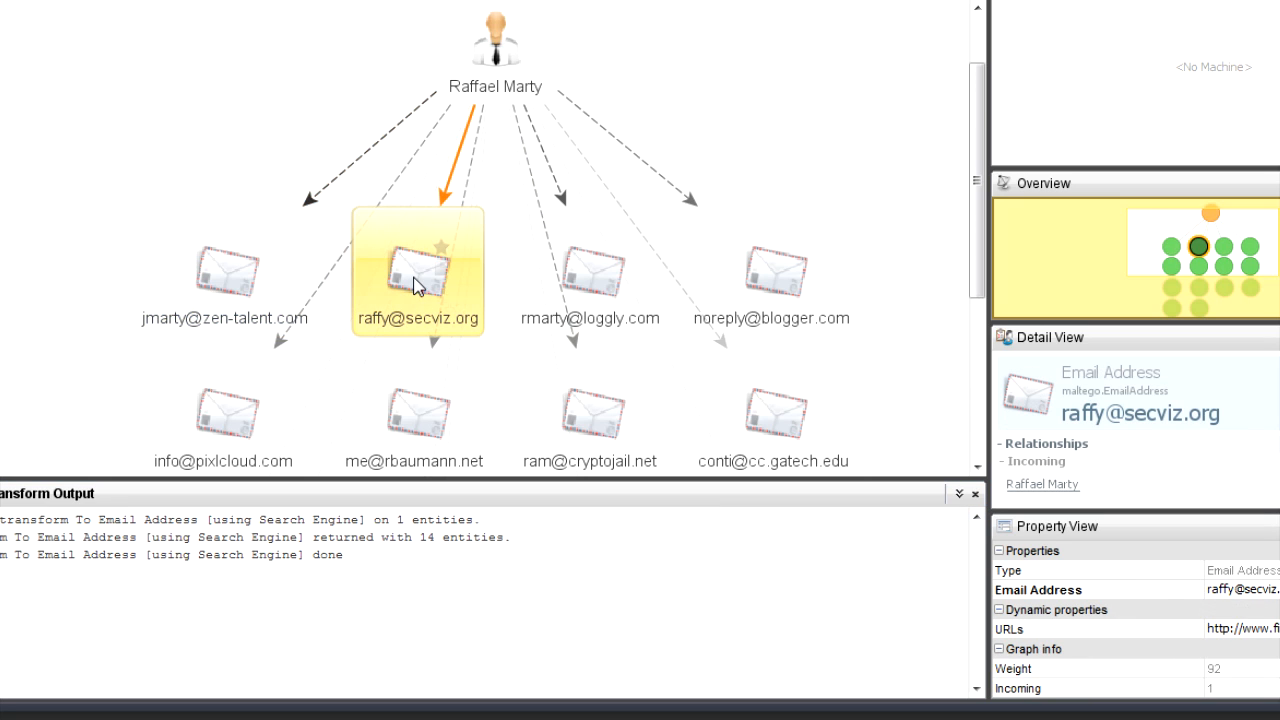
{"action": "left_click", "coordinate": [590, 270]}
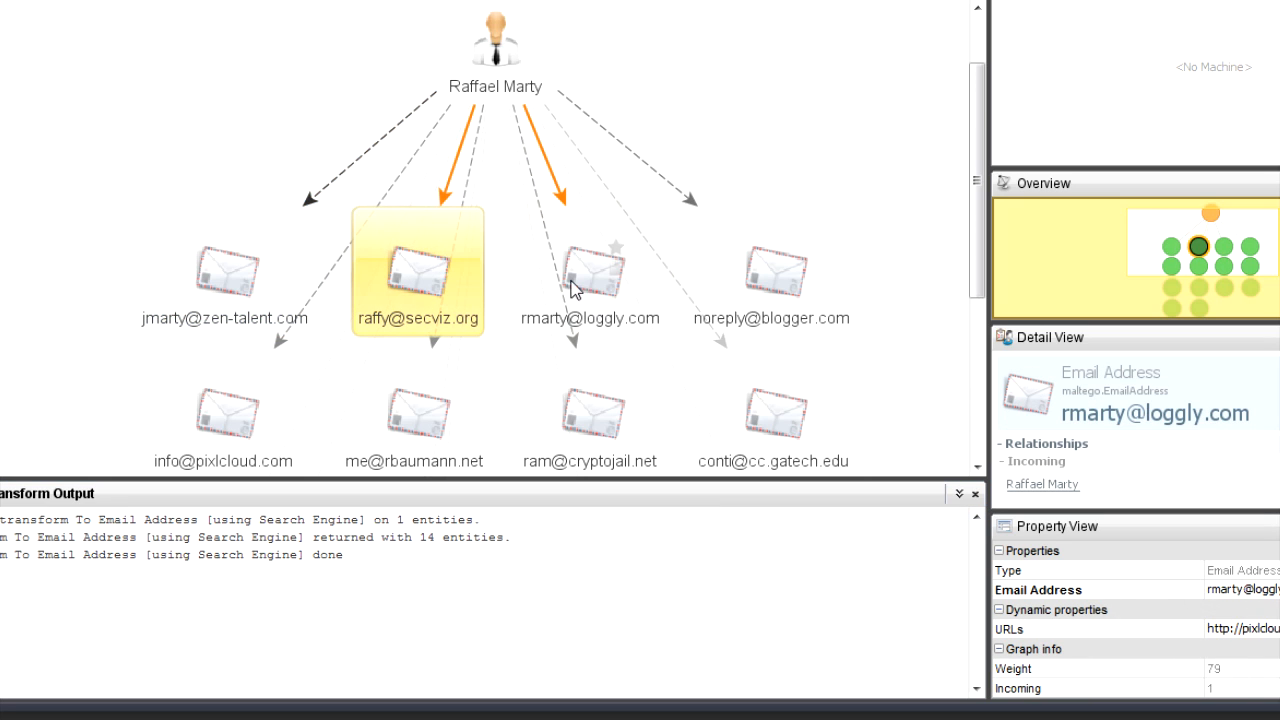
{"action": "left_click", "coordinate": [820, 168]}
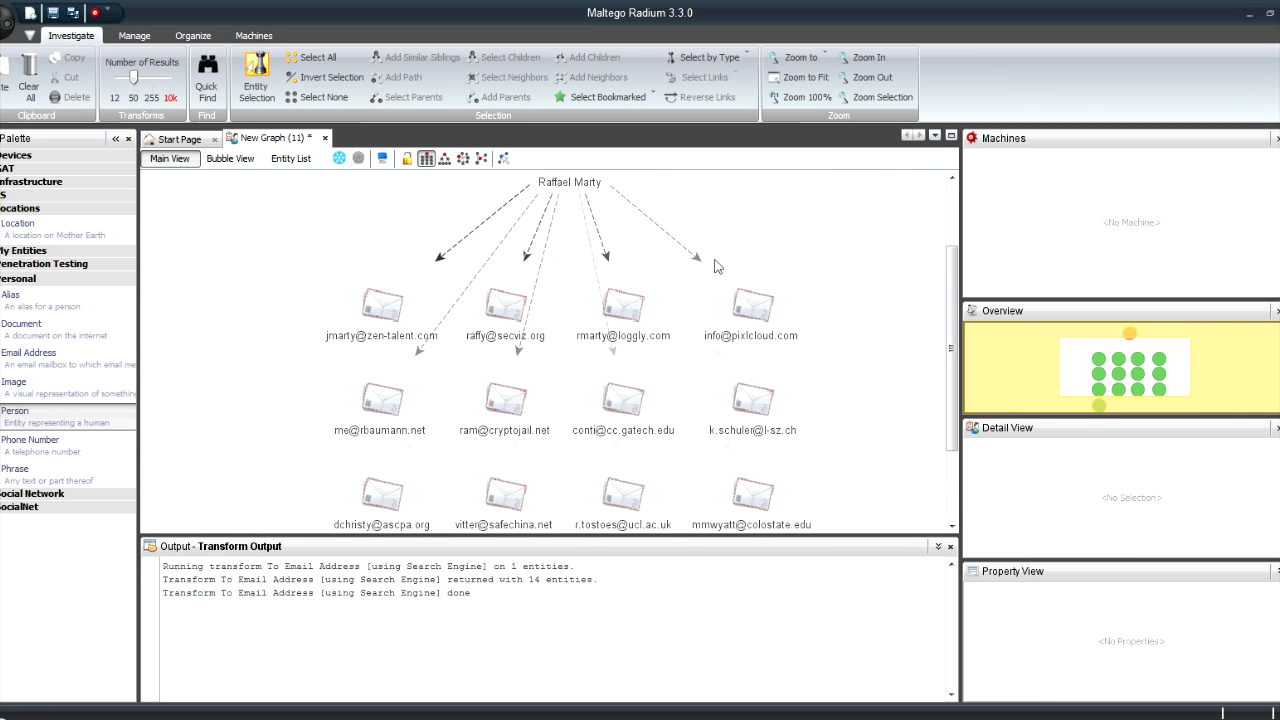
- Verify the four top-row email addresses exist via SMTP, then clear the selection
{"action": "left_click_drag", "start_coordinate": [716, 266], "coordinate": [810, 358]}
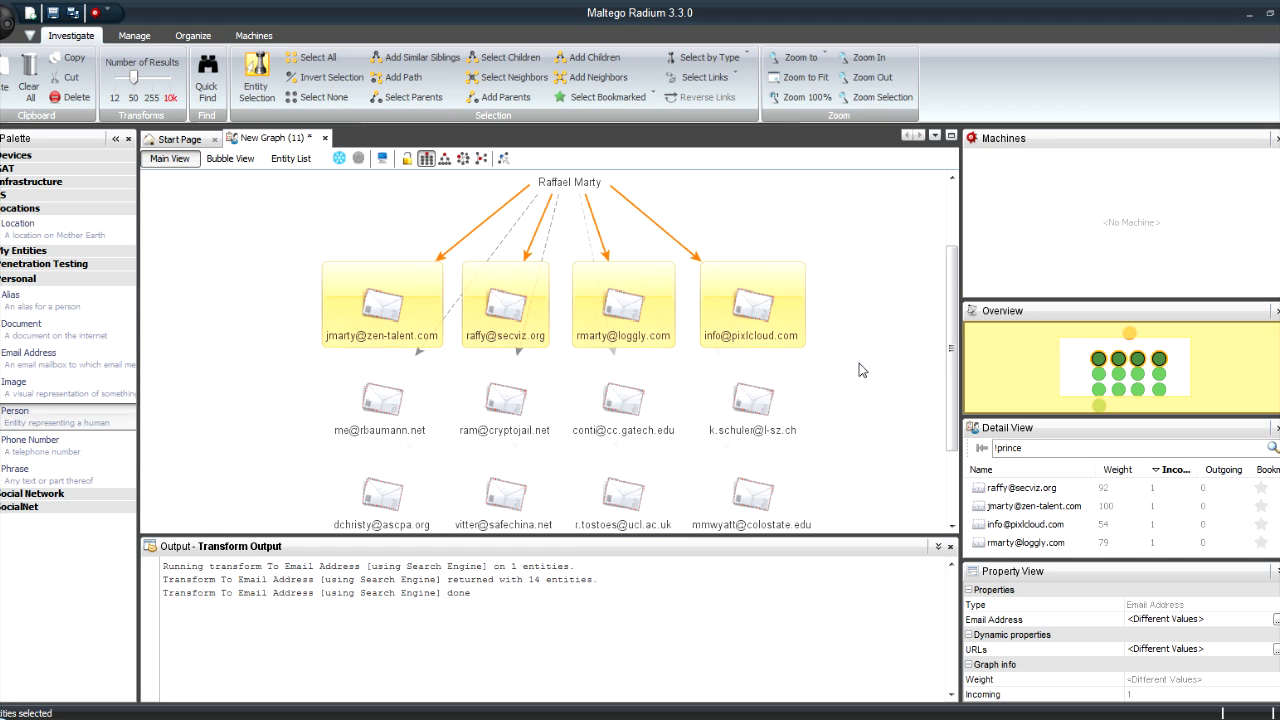
{"action": "left_click", "coordinate": [752, 304]}
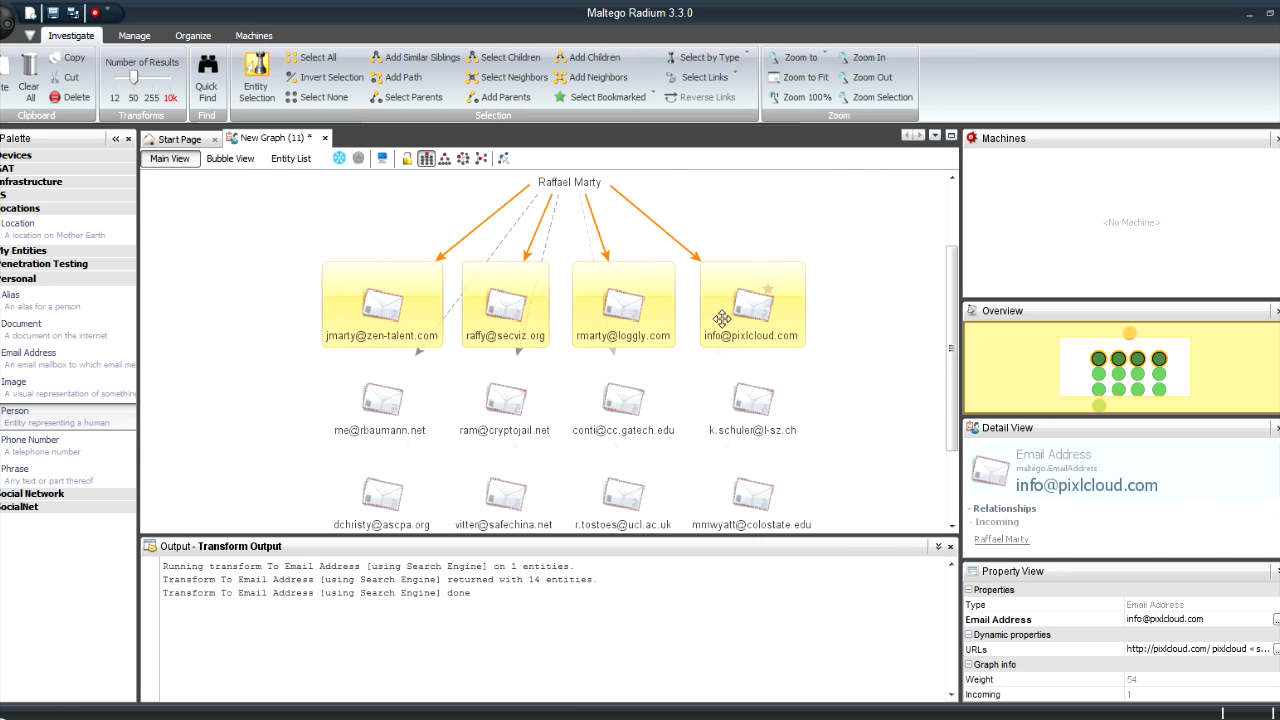
{"action": "right_click", "coordinate": [752, 300]}
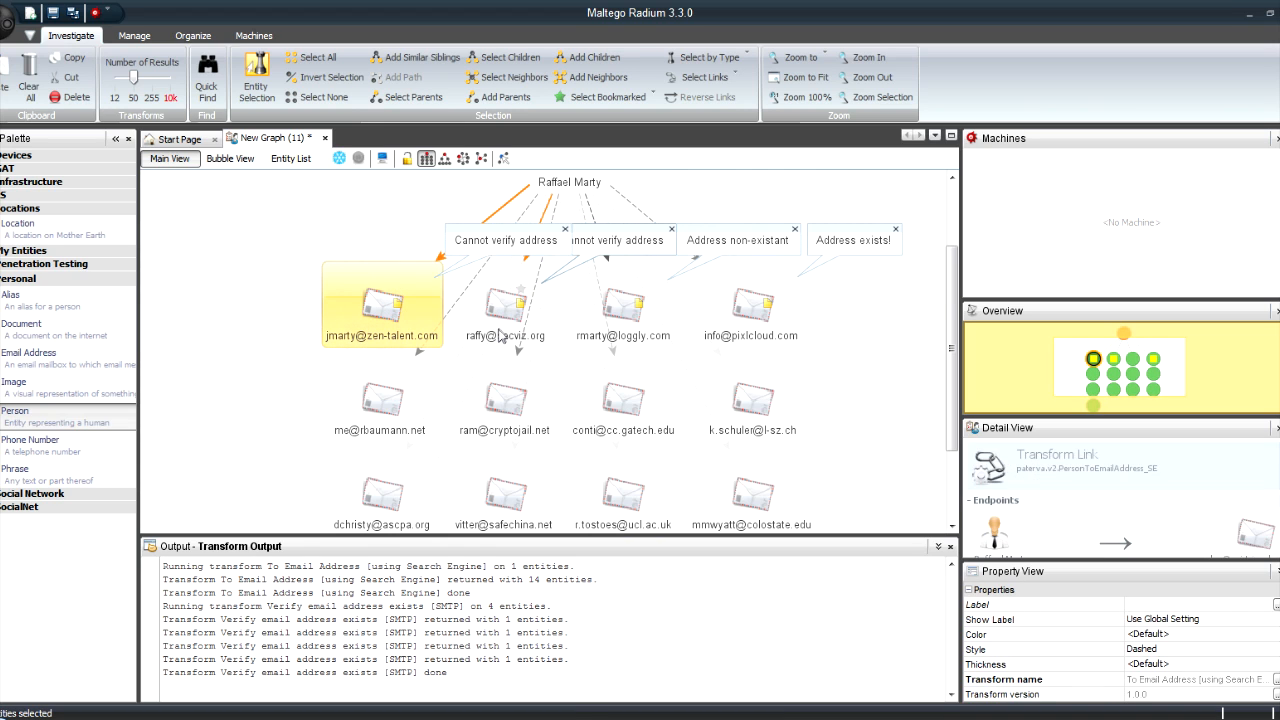
{"action": "left_click", "coordinate": [624, 304]}
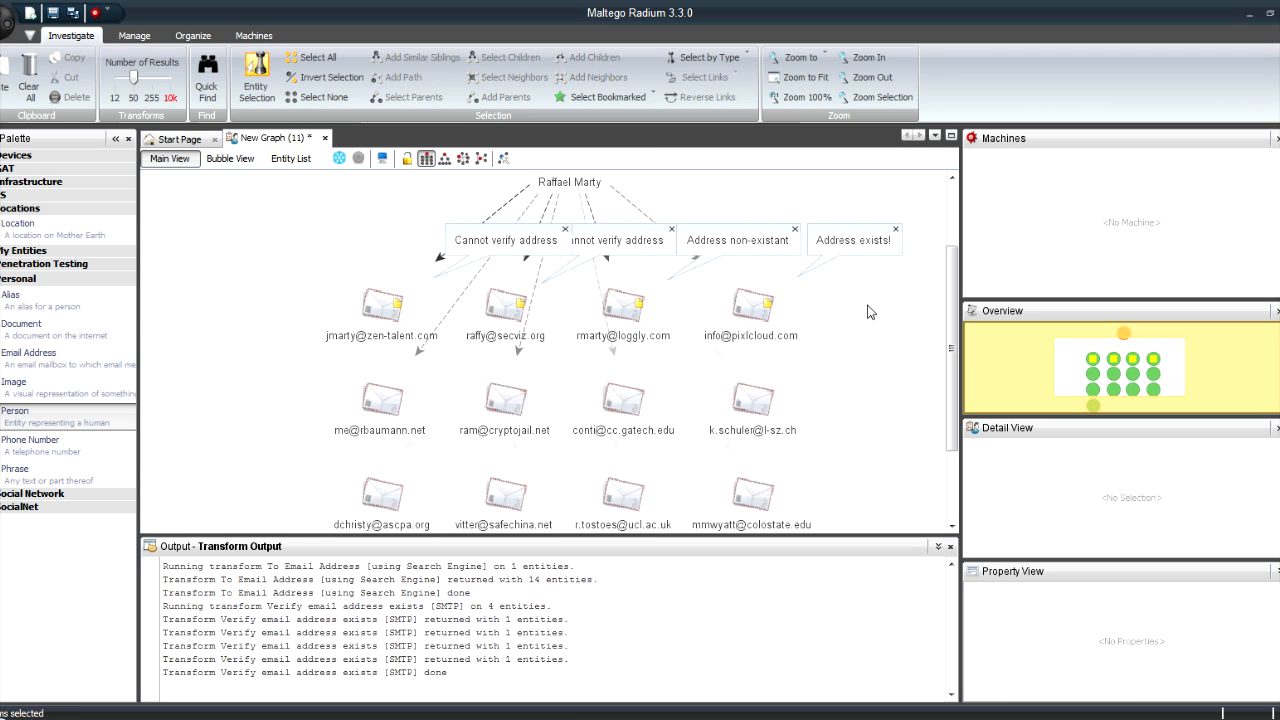
{"action": "left_click", "coordinate": [752, 304]}
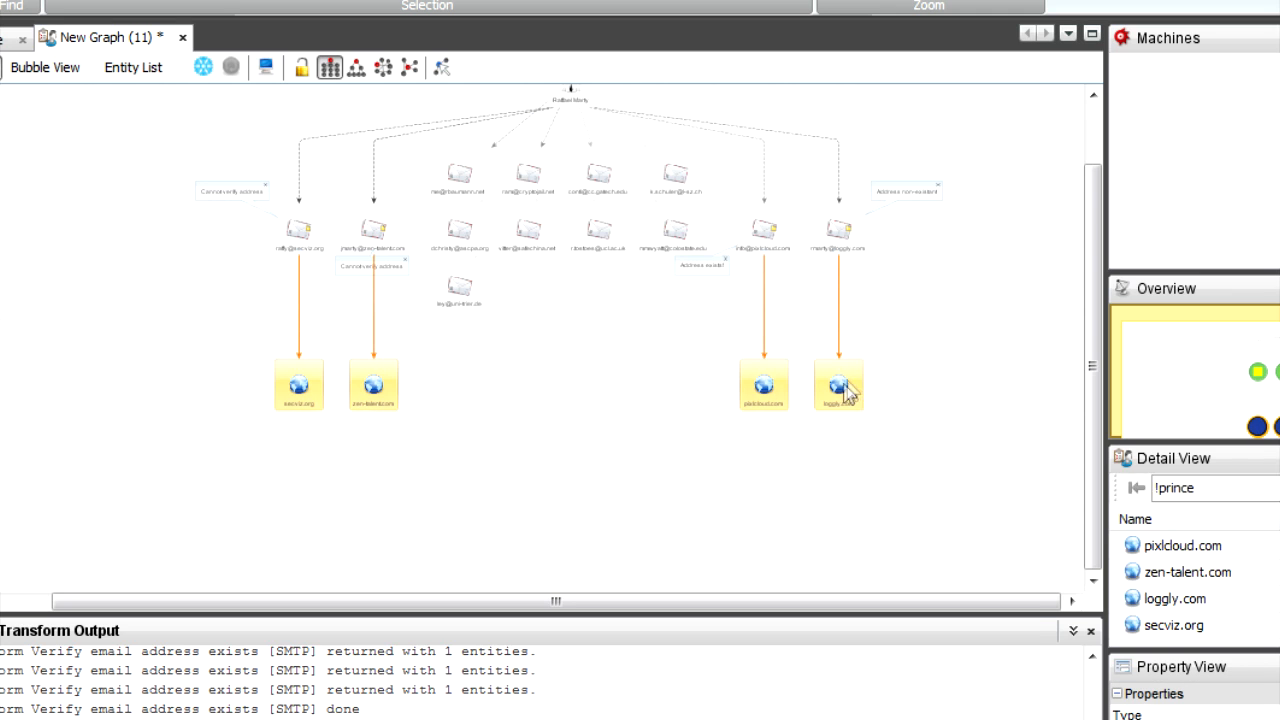
- Bring up transforms for pixlcloud.com, zen-talent.com, loggly.com and secviz.org
{"action": "right_click", "coordinate": [838, 384]}
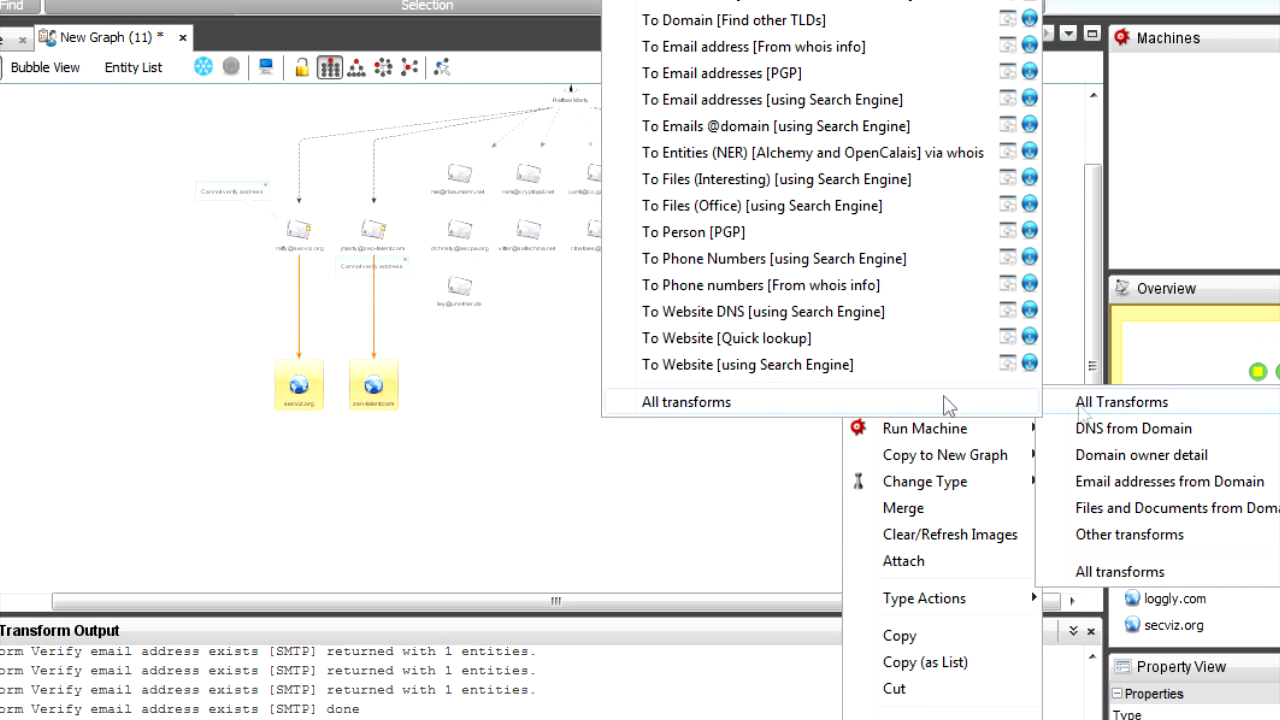
{"action": "mouse_move", "coordinate": [744, 46]}
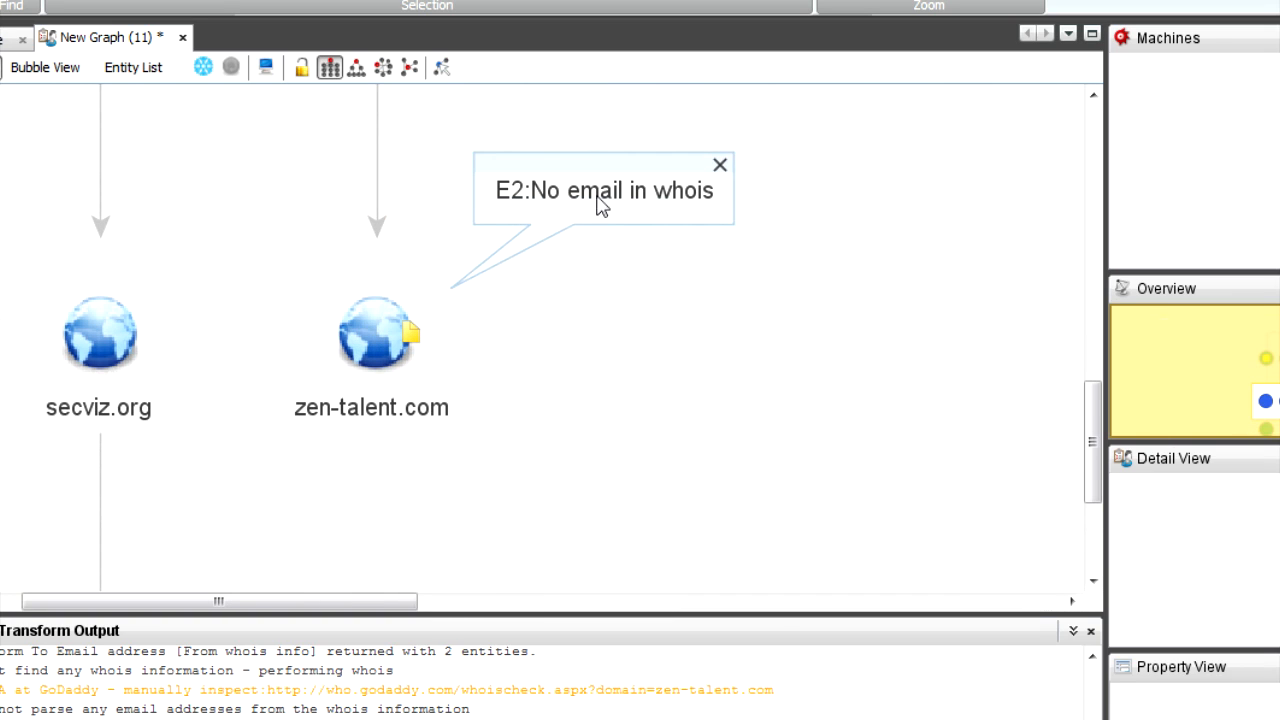
{"action": "left_click", "coordinate": [372, 336]}
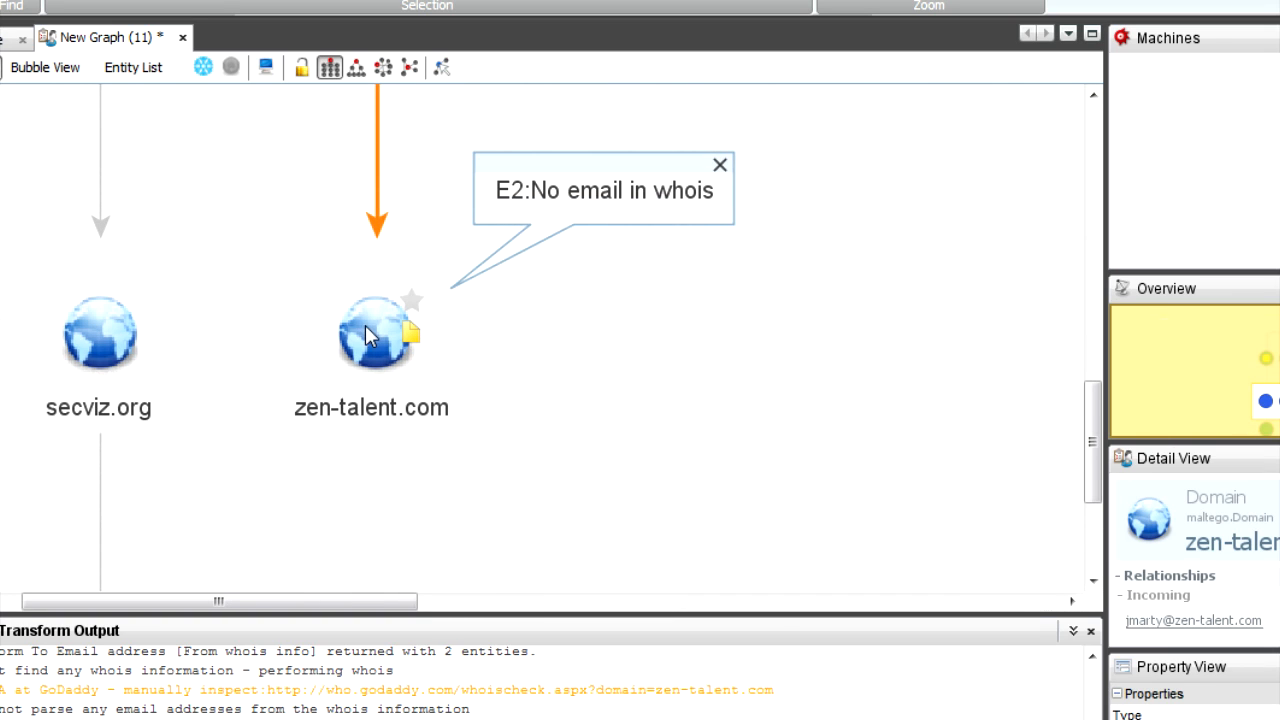
{"action": "left_click", "coordinate": [372, 336]}
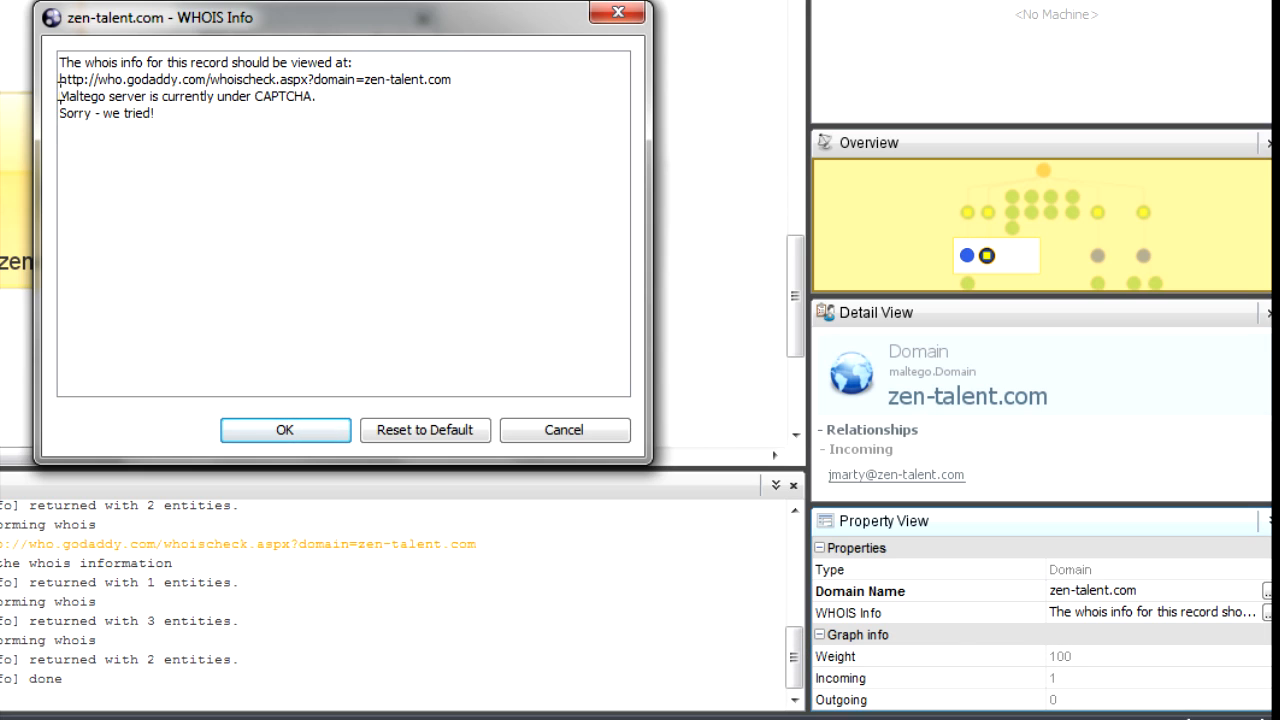
{"action": "double_click", "coordinate": [254, 80]}
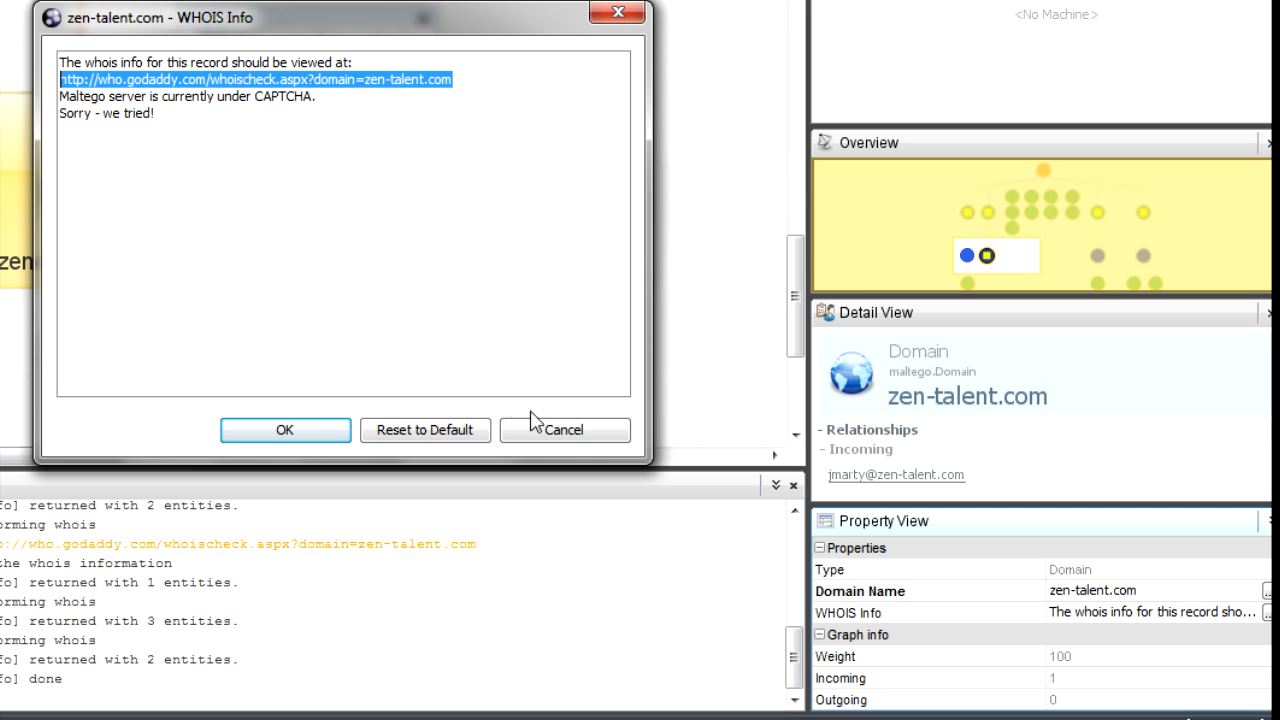
{"action": "mouse_move", "coordinate": [564, 430]}
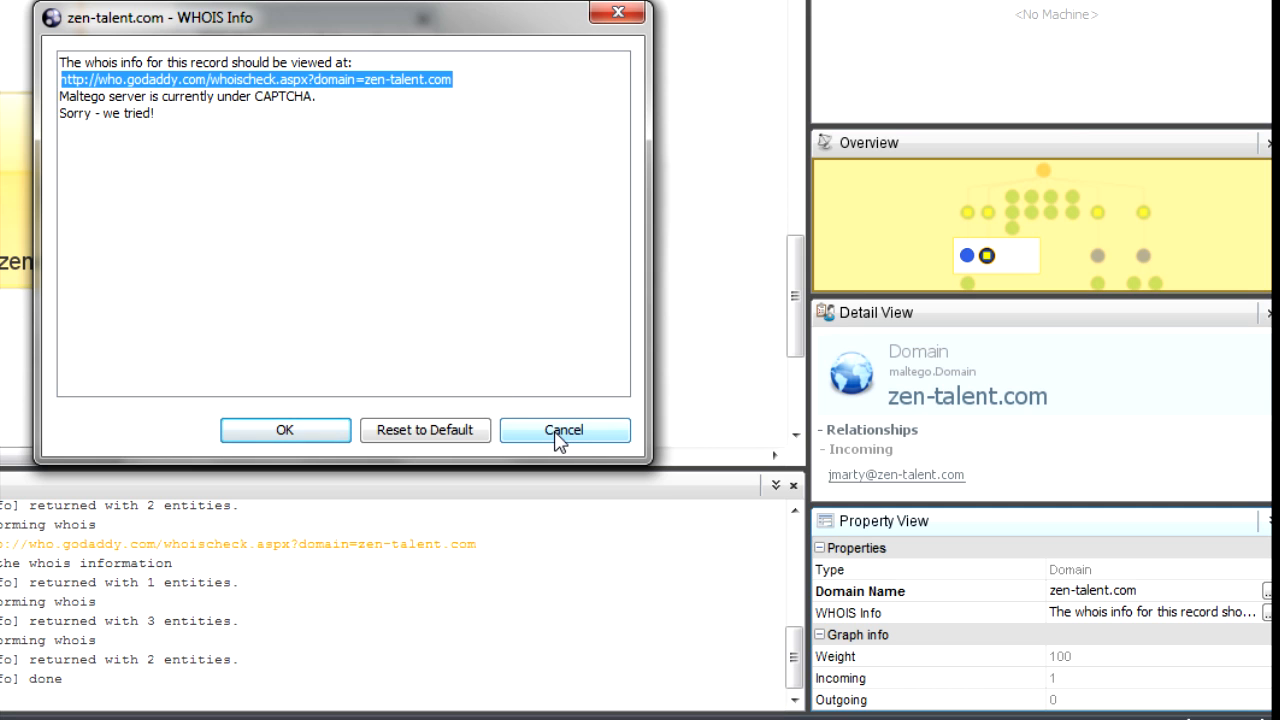
{"action": "left_click", "coordinate": [564, 430]}
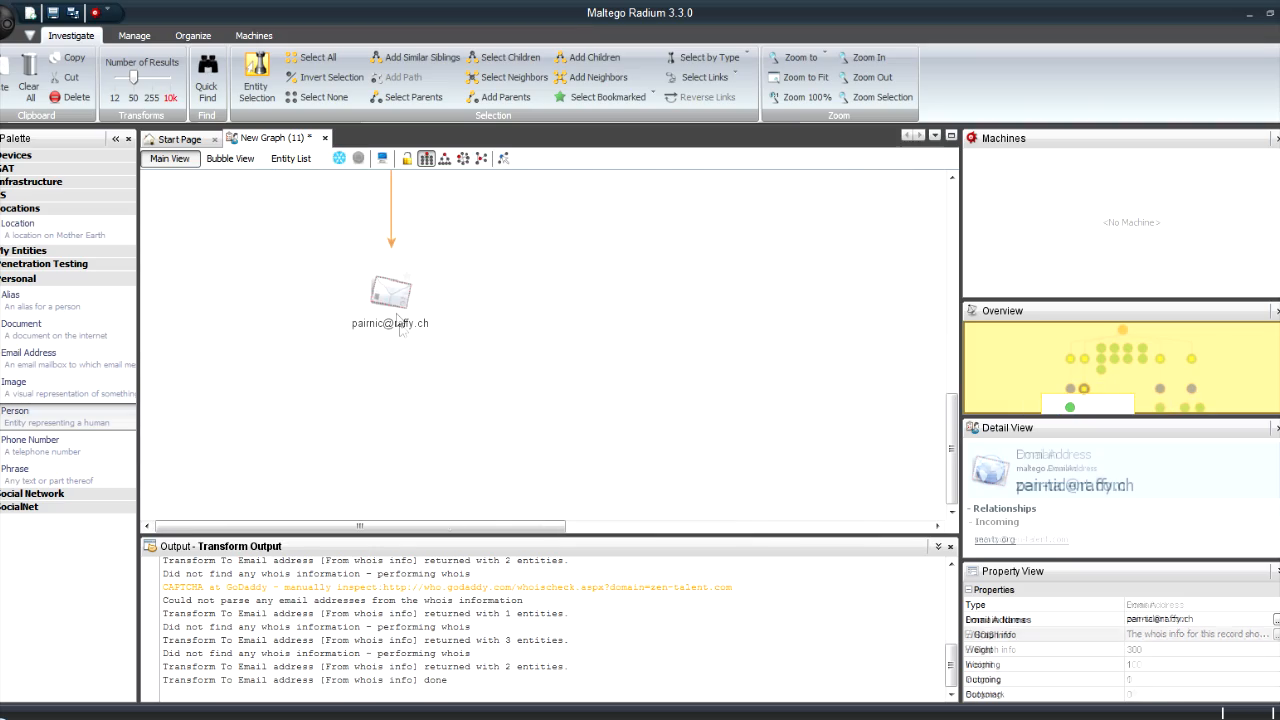
- Start the Footprint L2 machine on raffy.ch, keeping its name servers and mail server
{"action": "right_click", "coordinate": [390, 296]}
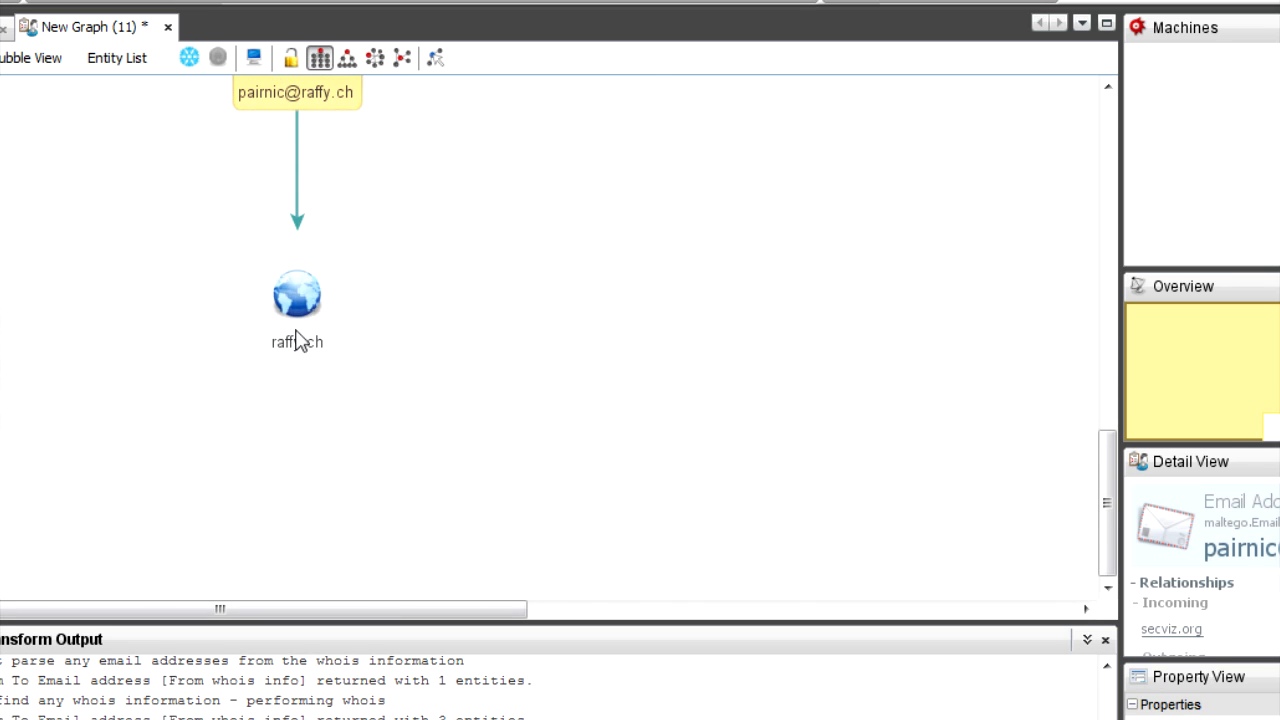
{"action": "right_click", "coordinate": [296, 294]}
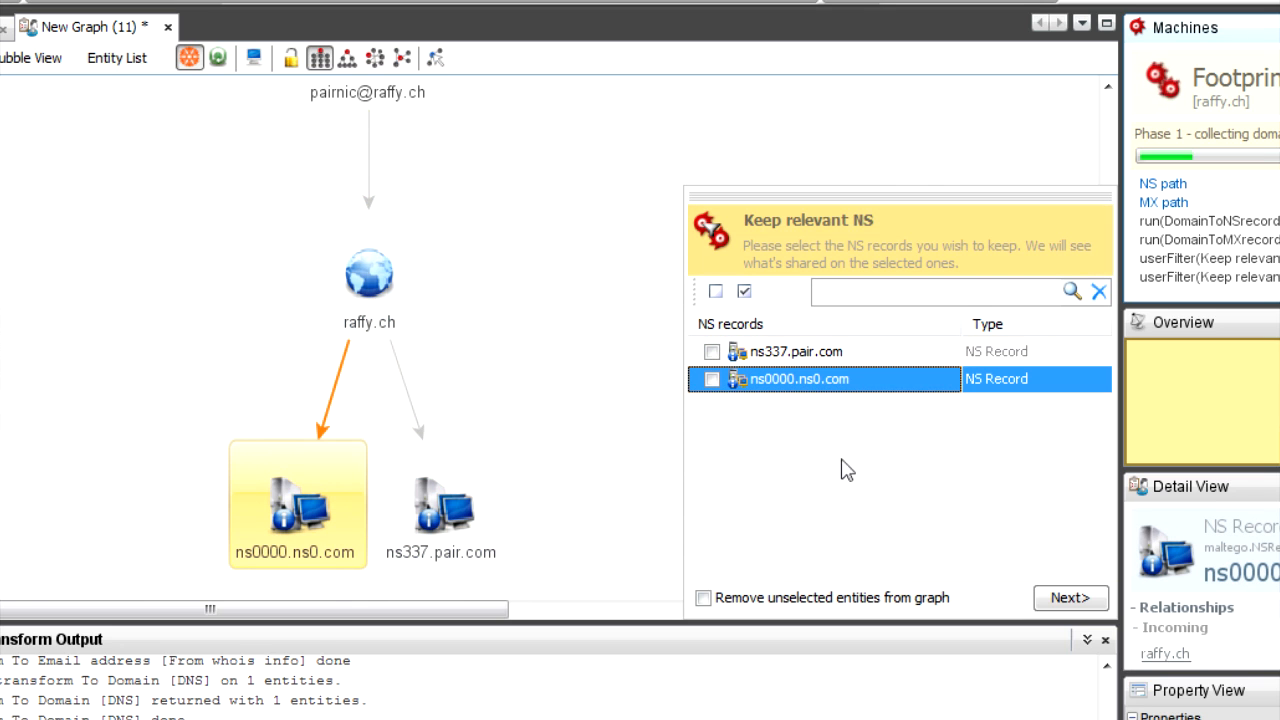
{"action": "left_click", "coordinate": [1070, 596]}
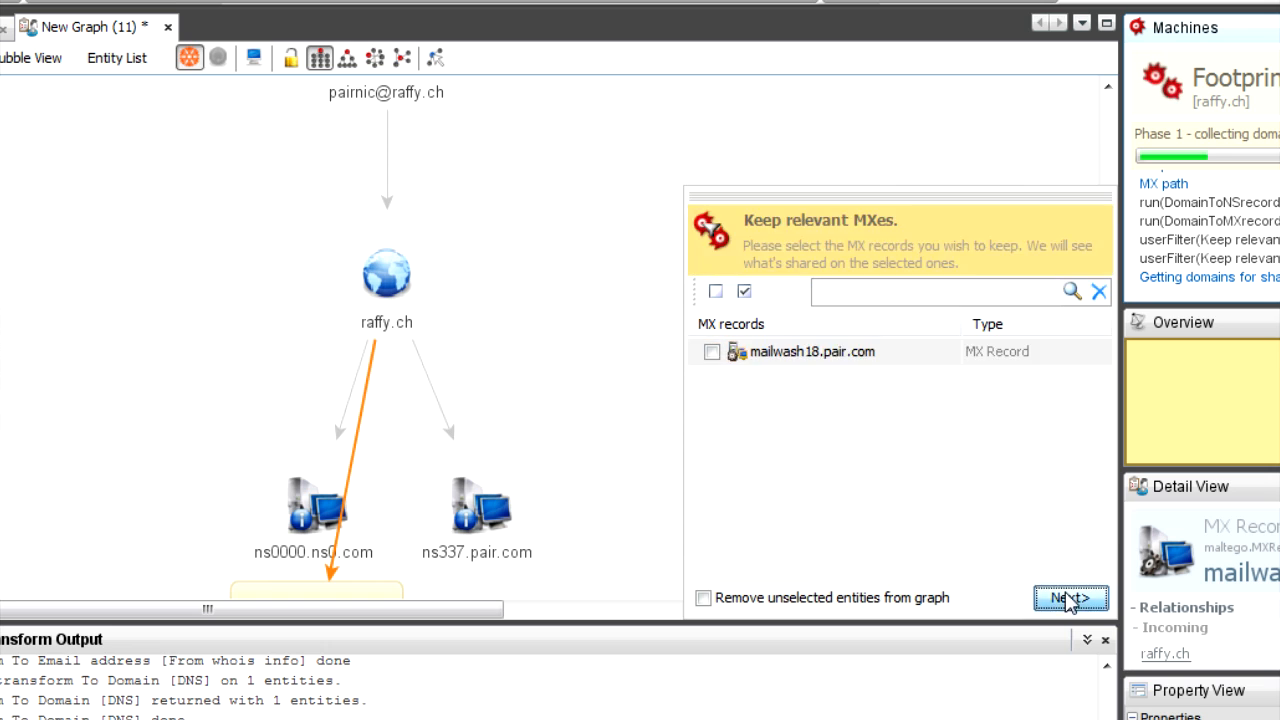
{"action": "left_click", "coordinate": [1070, 598]}
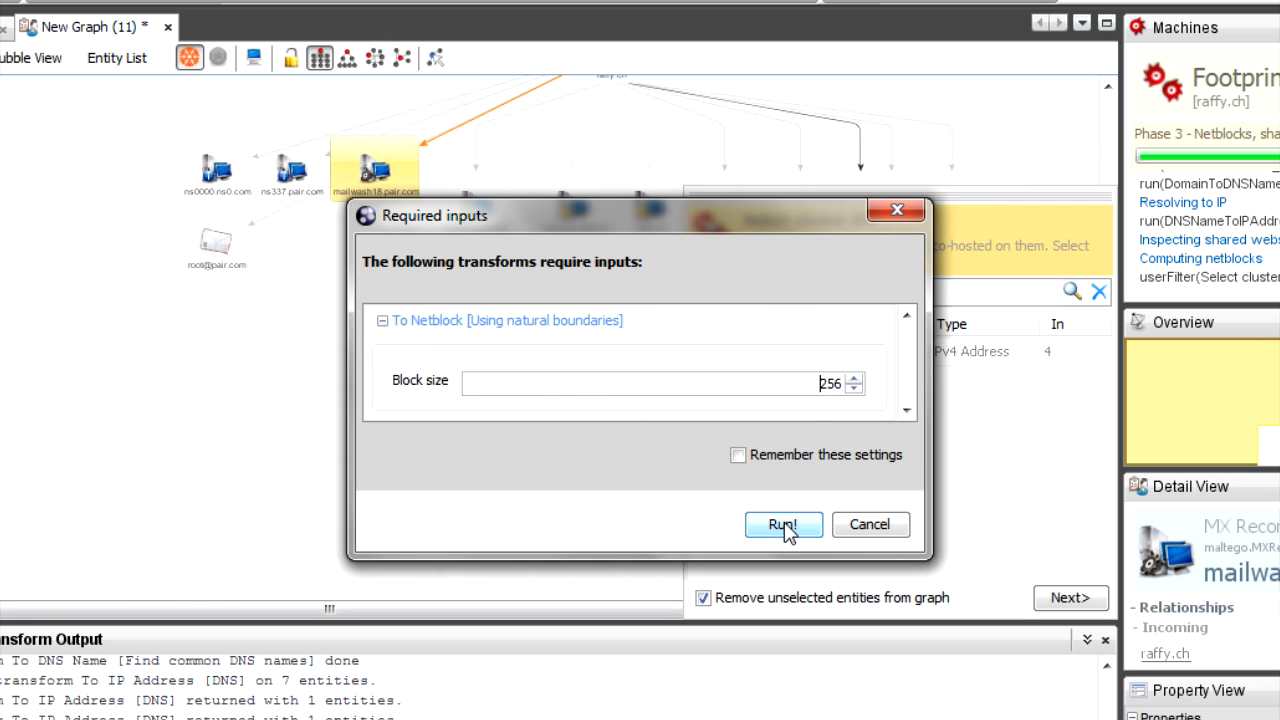
- Run the netblock step with block size 256 and keep cluster IP 216.92.151.5
{"action": "left_click", "coordinate": [784, 524]}
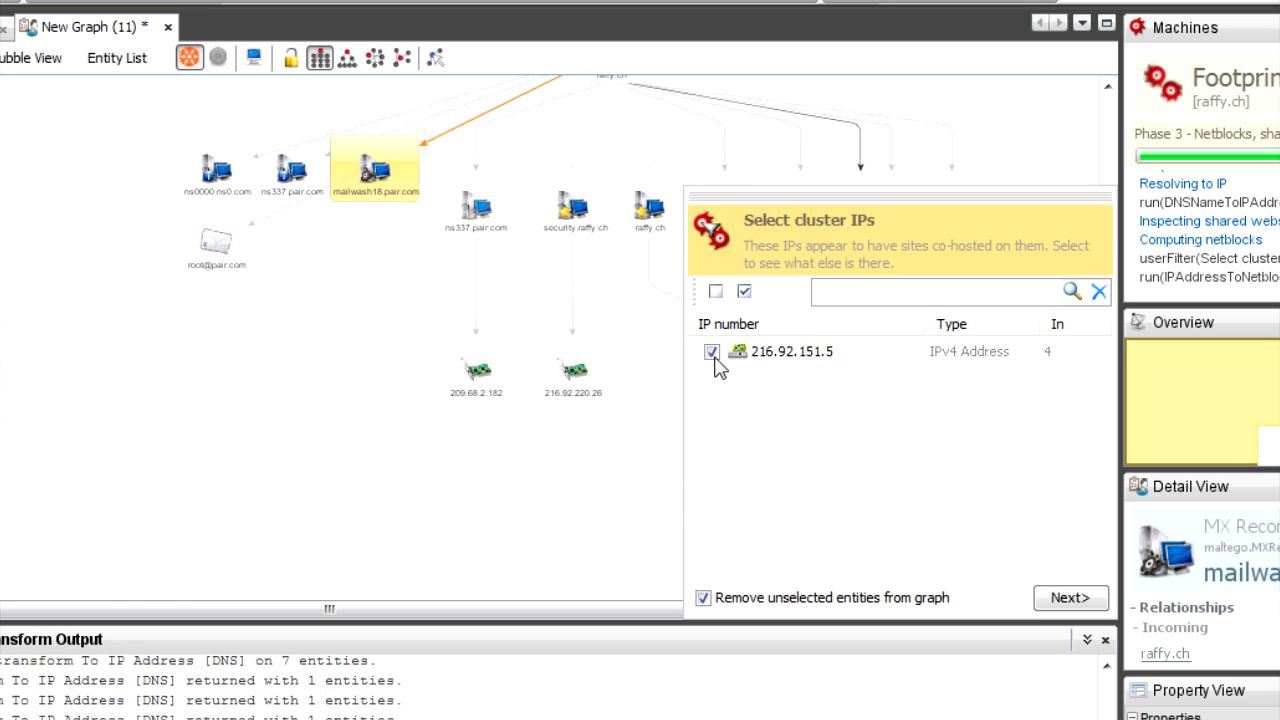
{"action": "left_click", "coordinate": [1070, 596]}
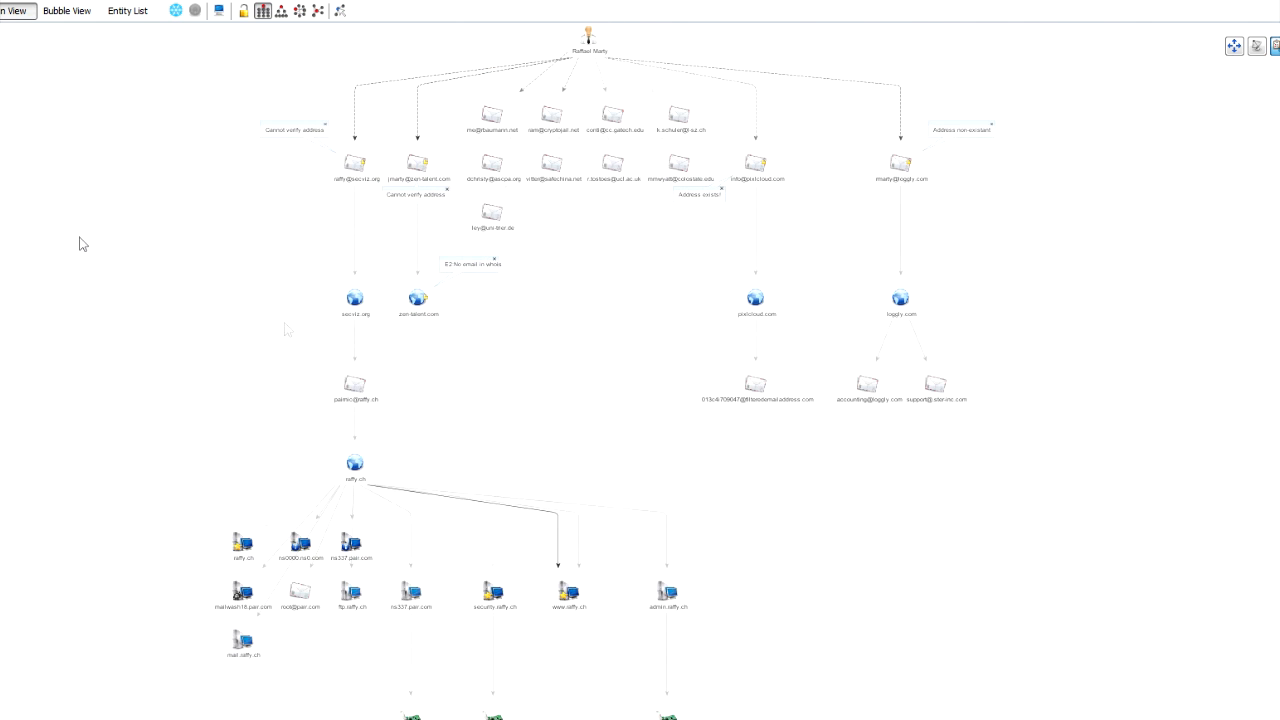
{"action": "left_click", "coordinate": [66, 12]}
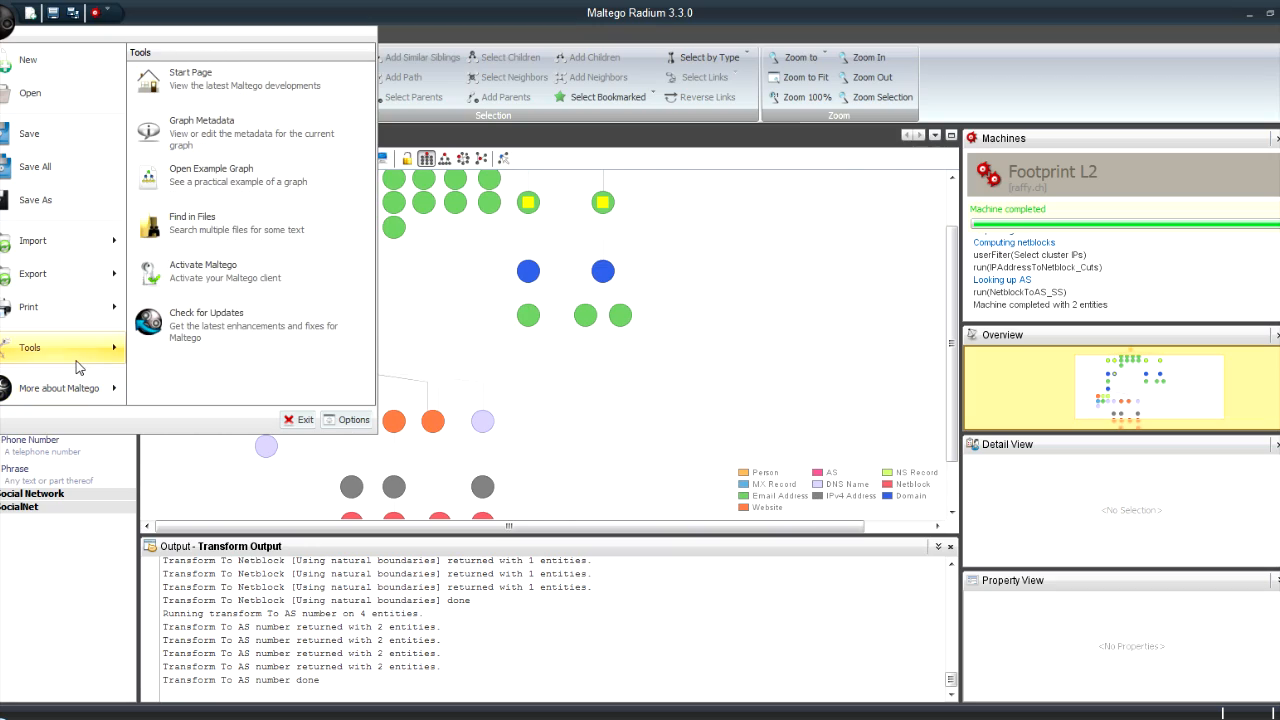
{"action": "mouse_move", "coordinate": [222, 228]}
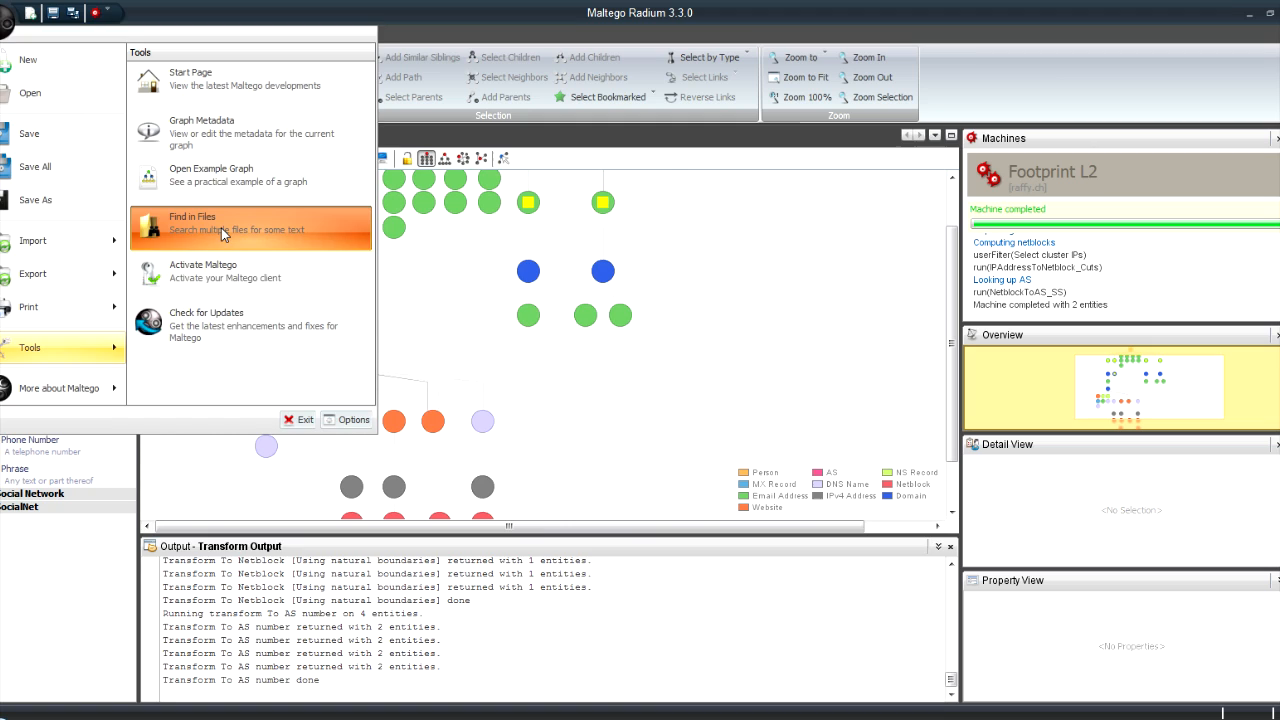
- Search graph files for 'pirate' and expand the sony1.mtgx match at piratesoftheburningsea.station.sony.com
{"action": "left_click", "coordinate": [192, 222]}
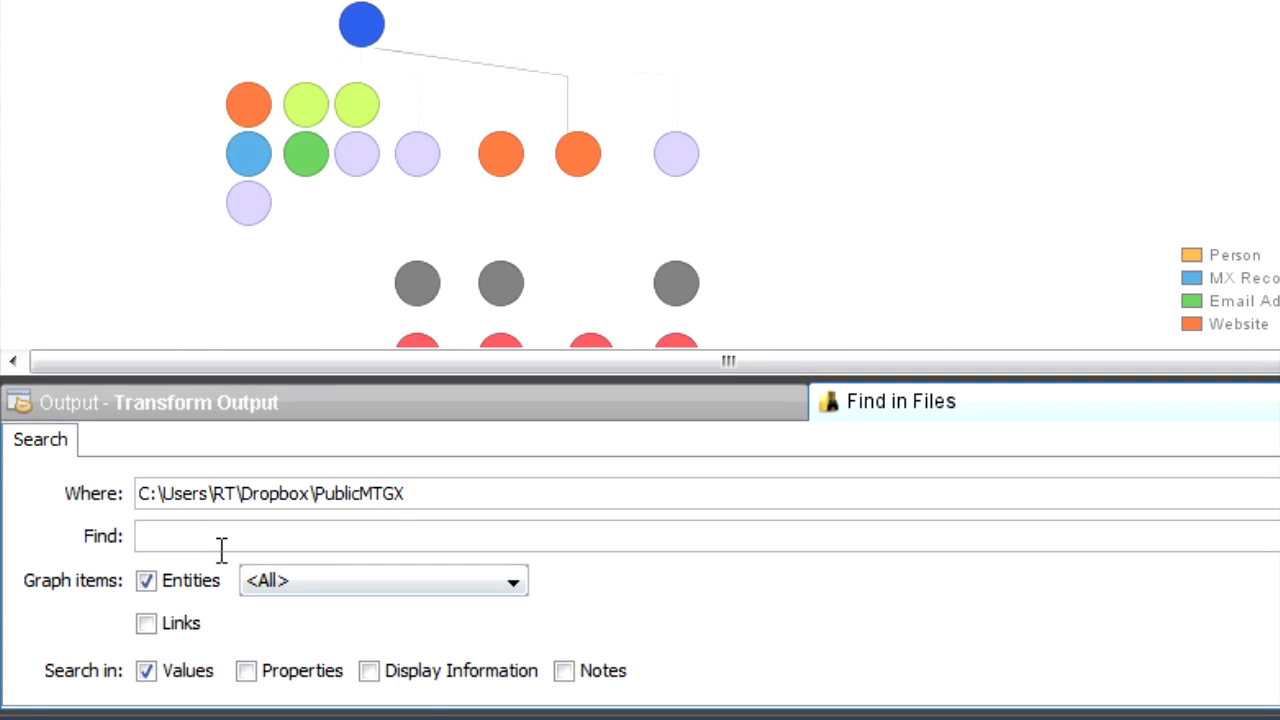
{"action": "type", "text": "pirate"}
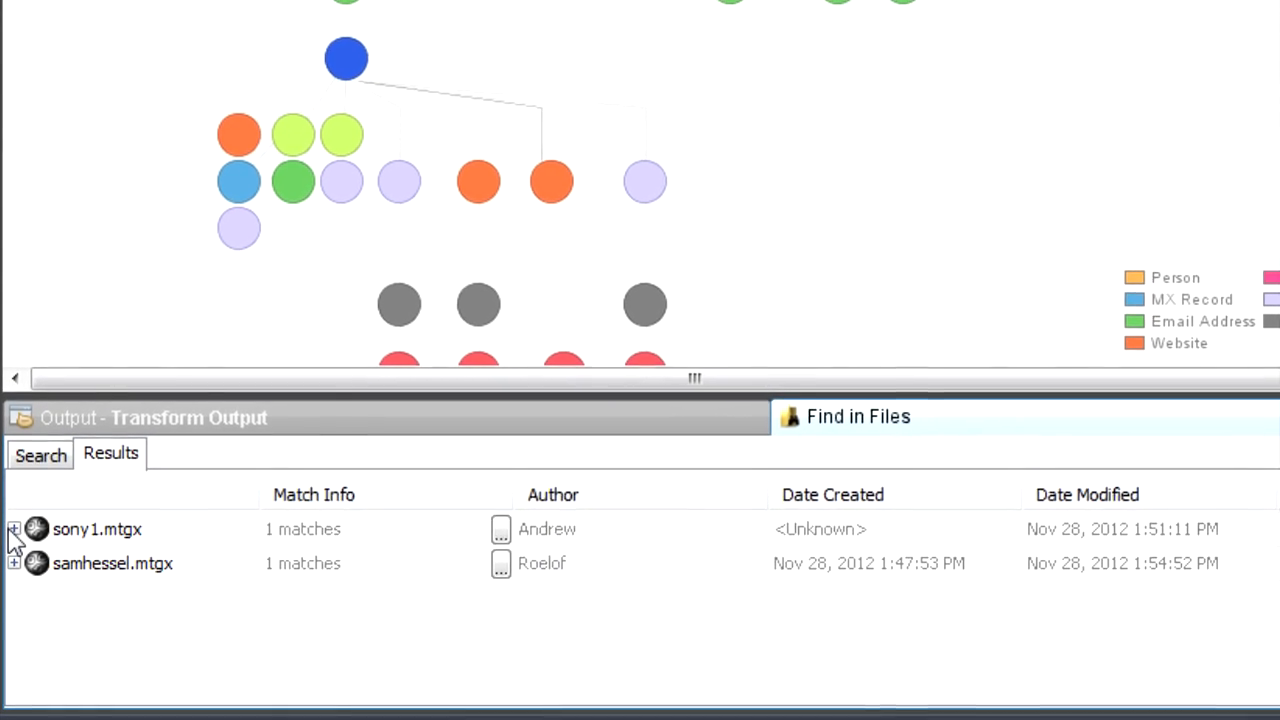
{"action": "left_click", "coordinate": [12, 528]}
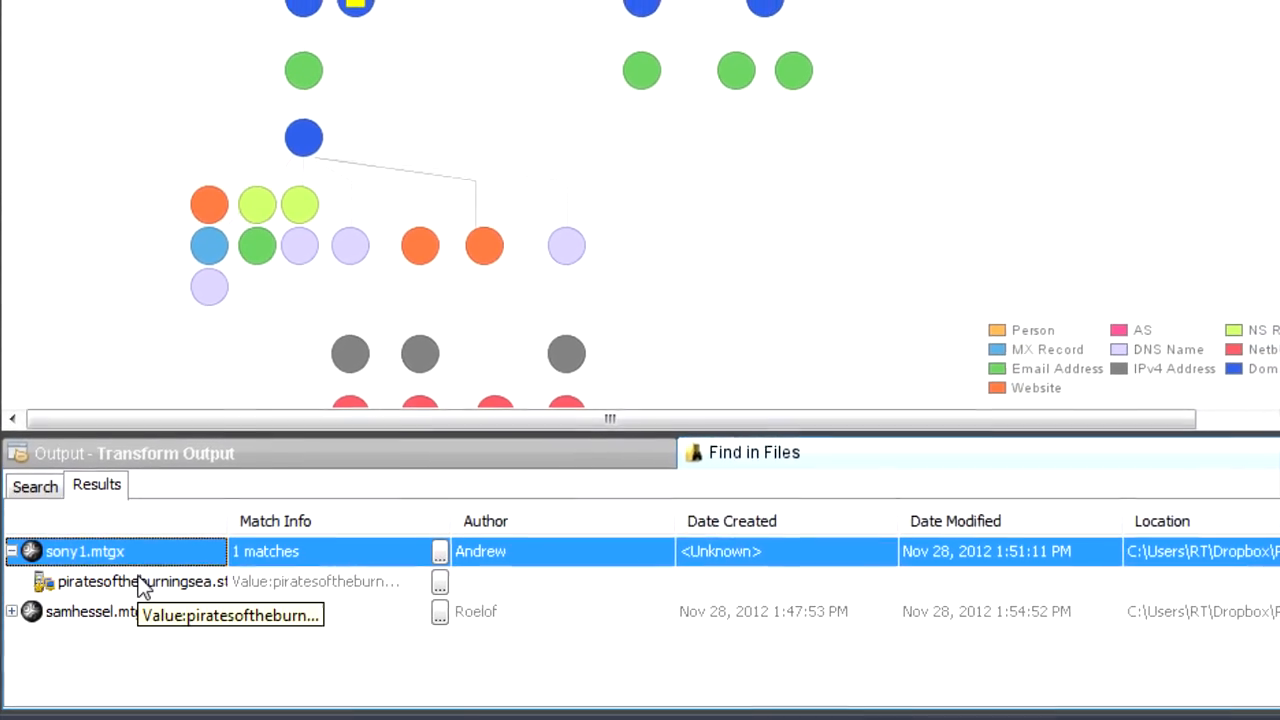
{"action": "left_click", "coordinate": [140, 580]}
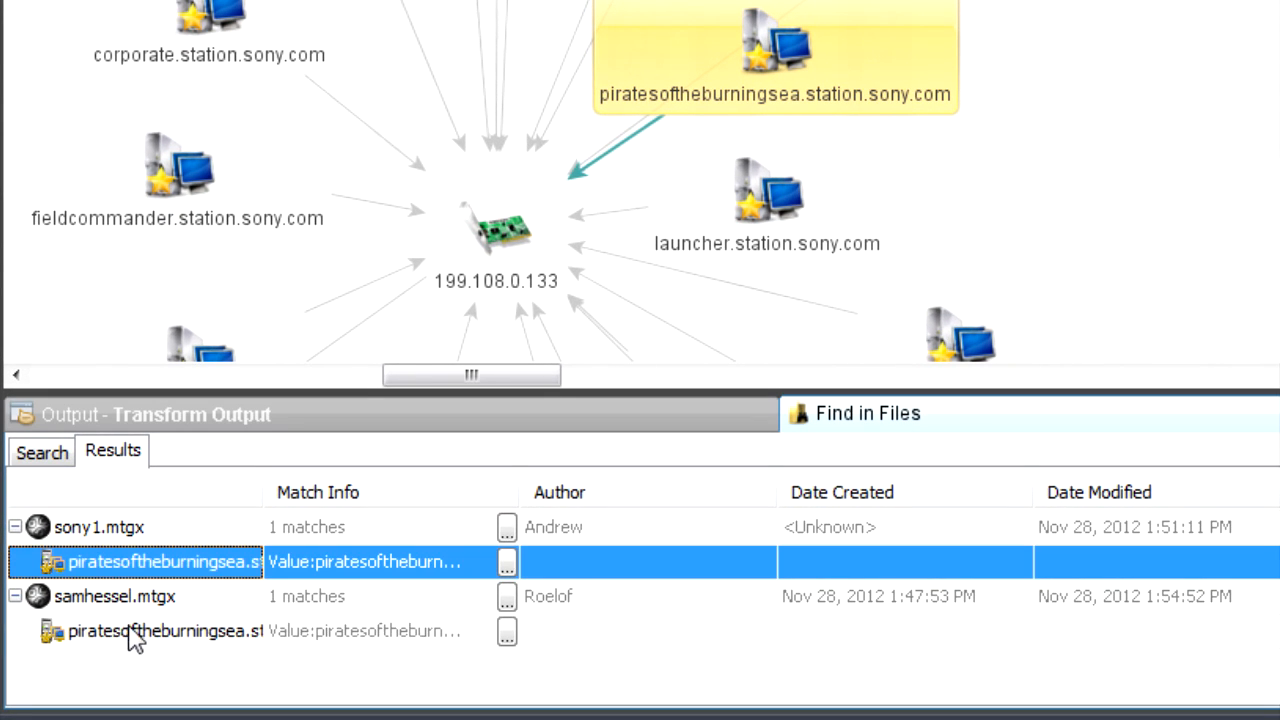
{"action": "left_click", "coordinate": [160, 632]}
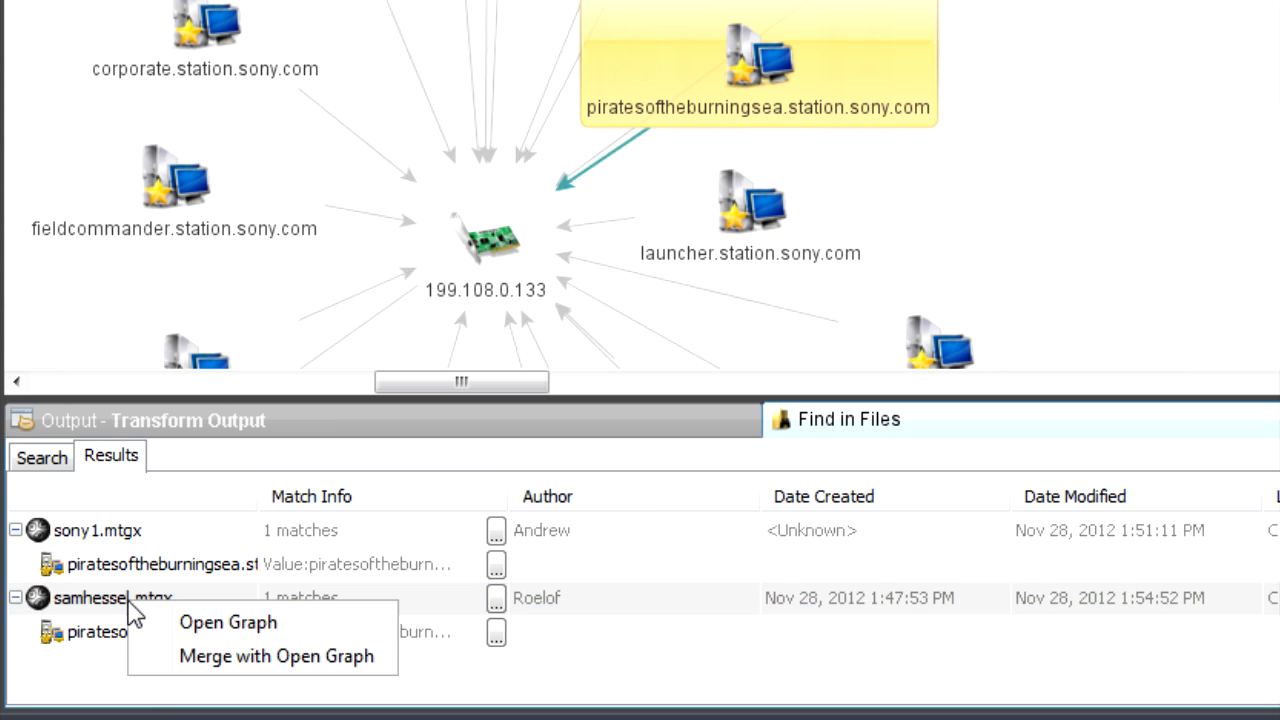
{"action": "left_click", "coordinate": [276, 656]}
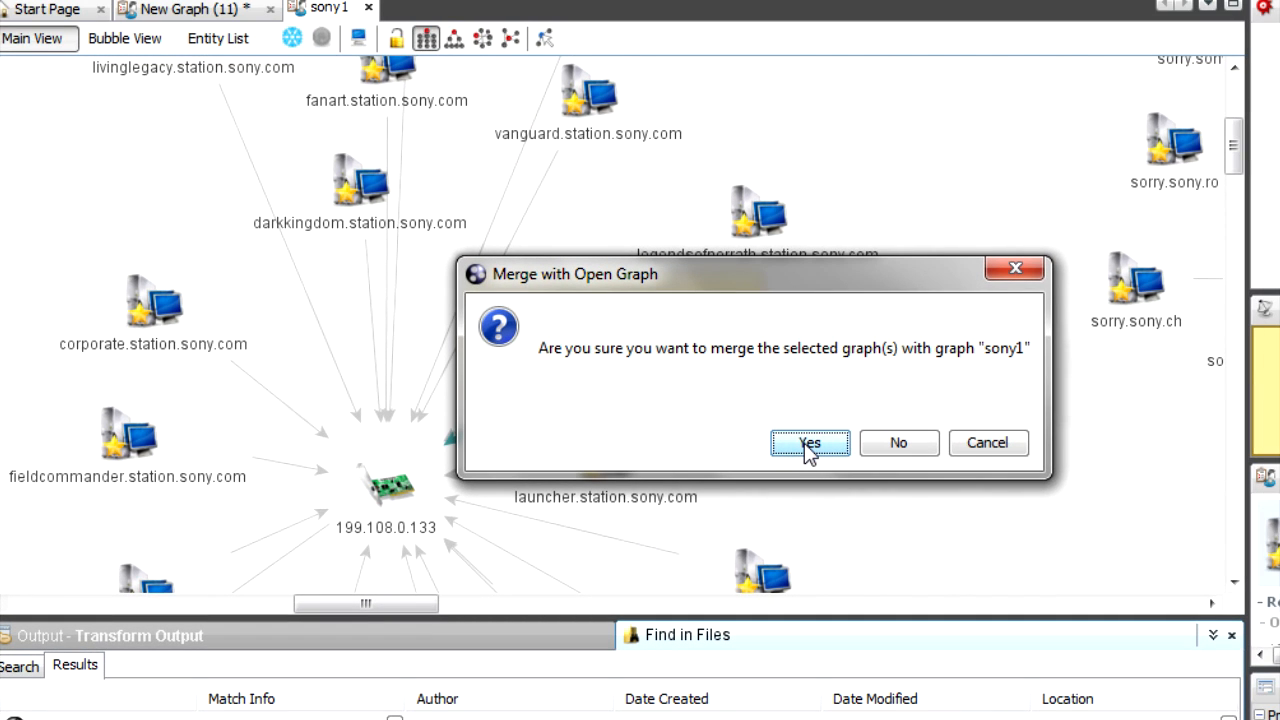
{"action": "left_click", "coordinate": [808, 442]}
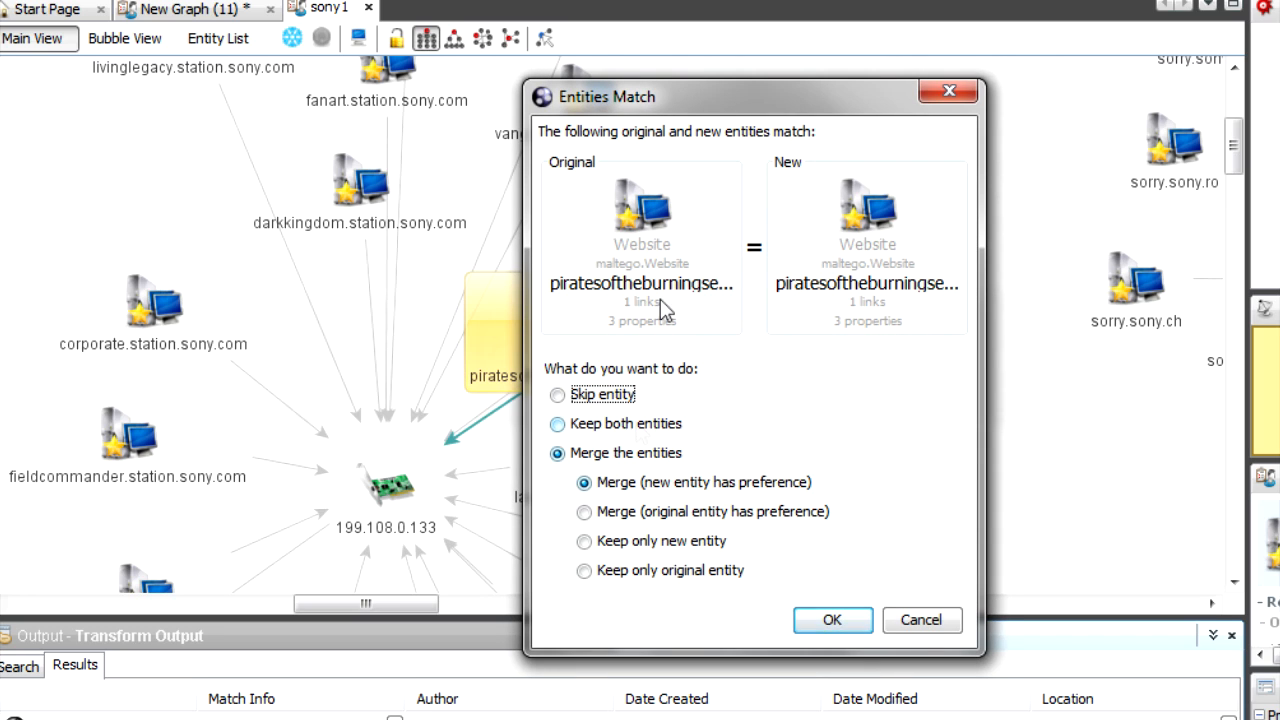
{"action": "mouse_move", "coordinate": [832, 620]}
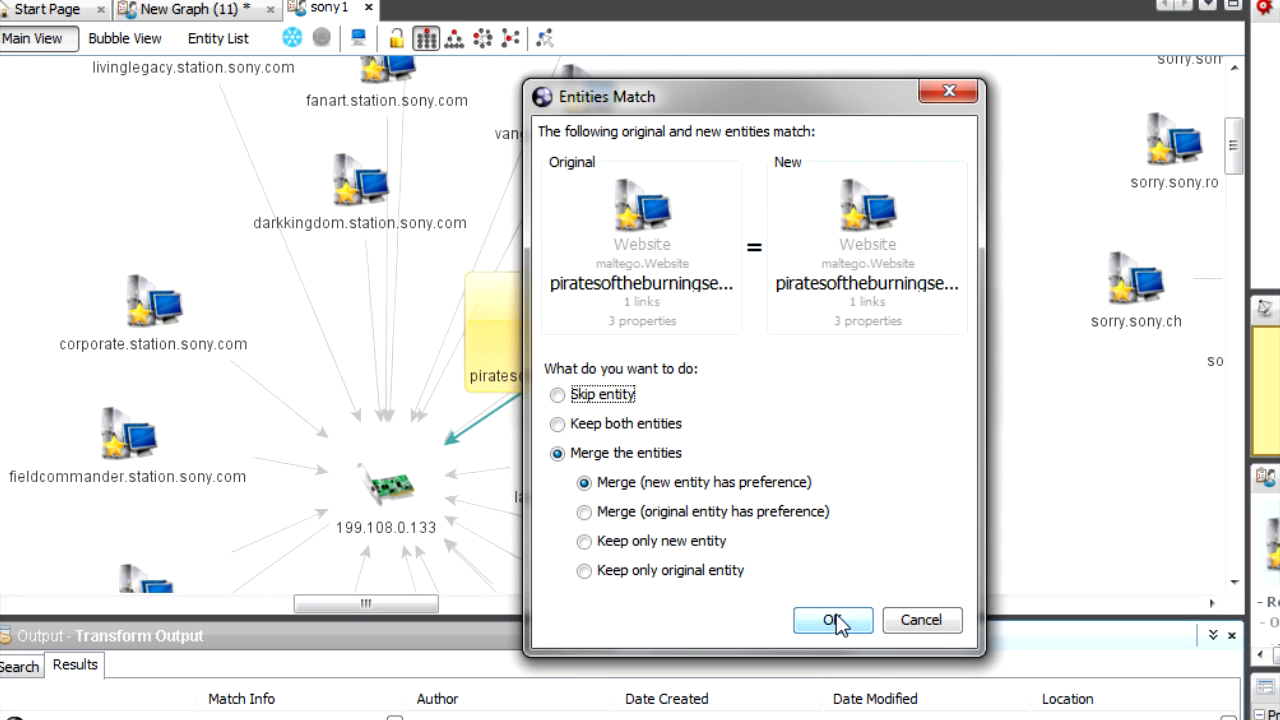
{"action": "left_click", "coordinate": [832, 620]}
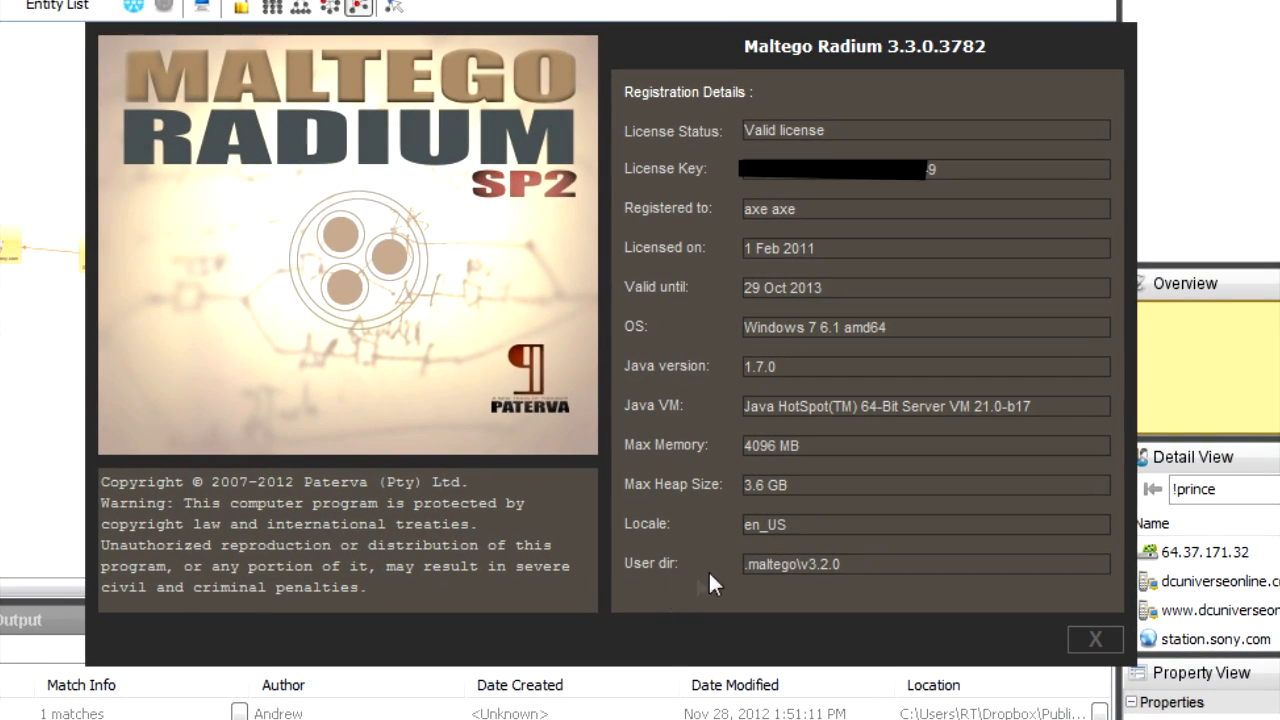
{"action": "mouse_move", "coordinate": [770, 500]}
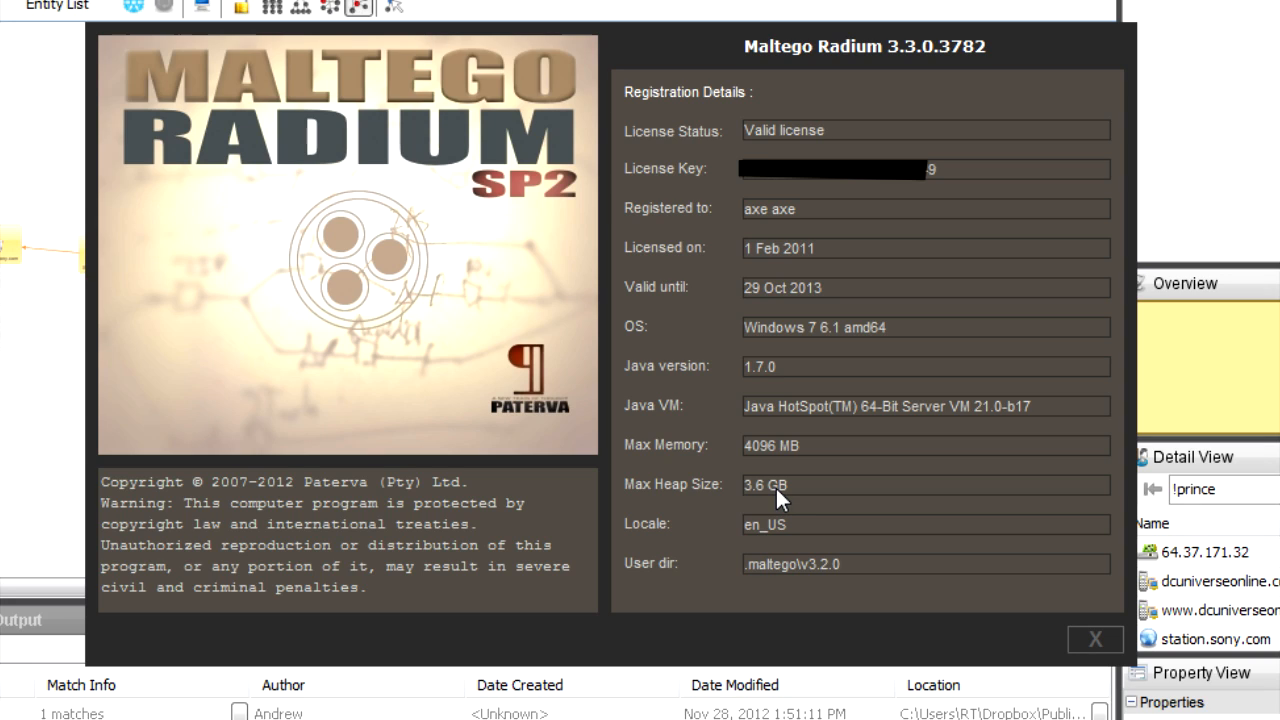
{"action": "mouse_move", "coordinate": [904, 554]}
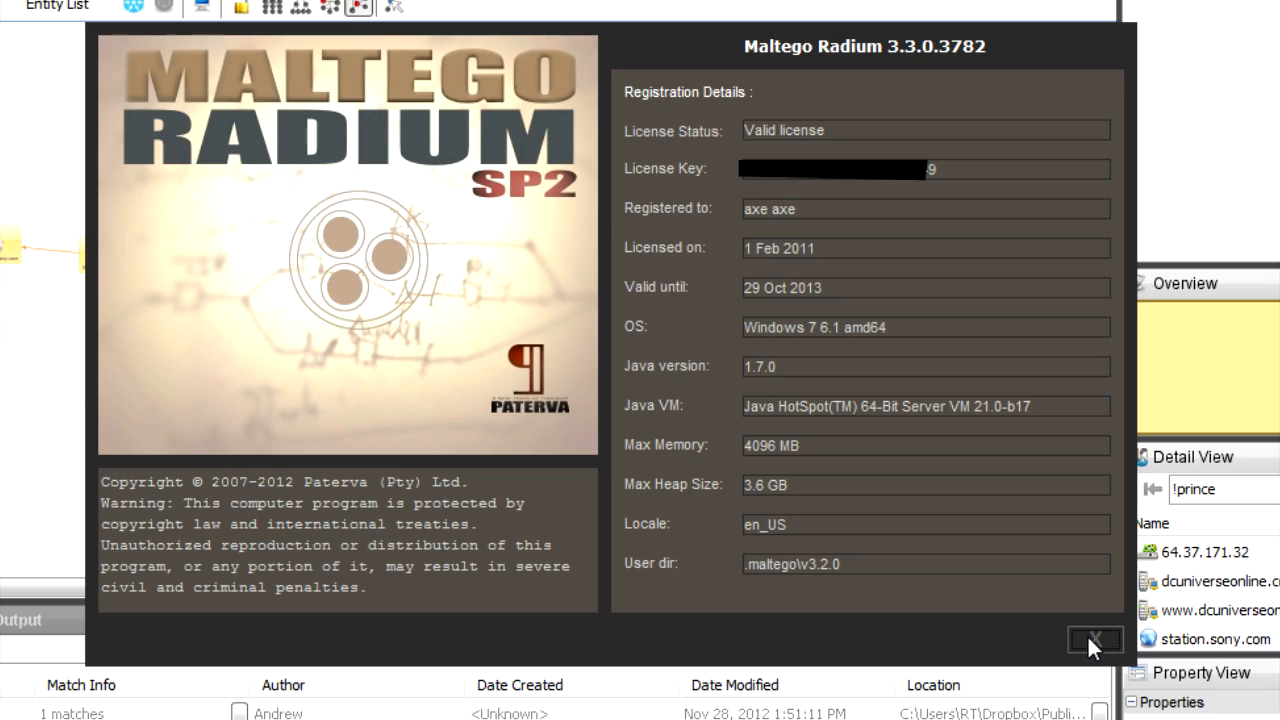
{"action": "left_click", "coordinate": [1092, 640]}
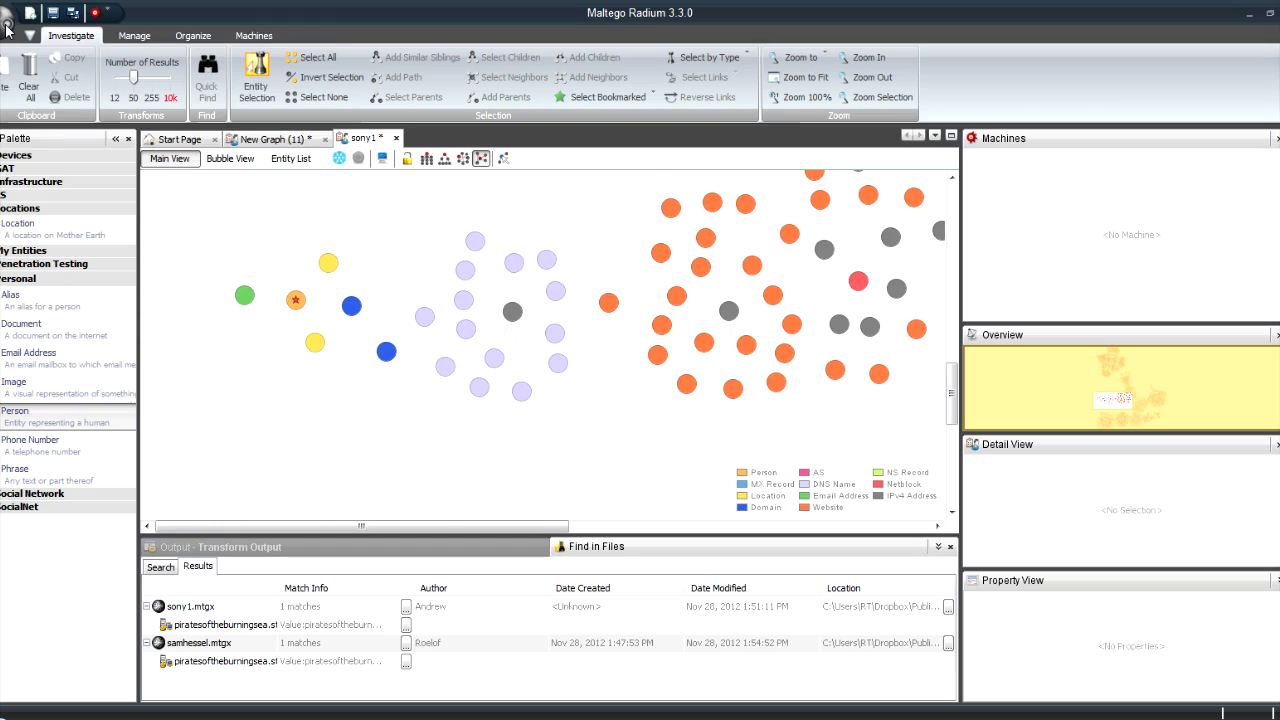
- Show sony1's Graph Metadata with author Andrew and its creation and modification dates
{"action": "left_click", "coordinate": [8, 12]}
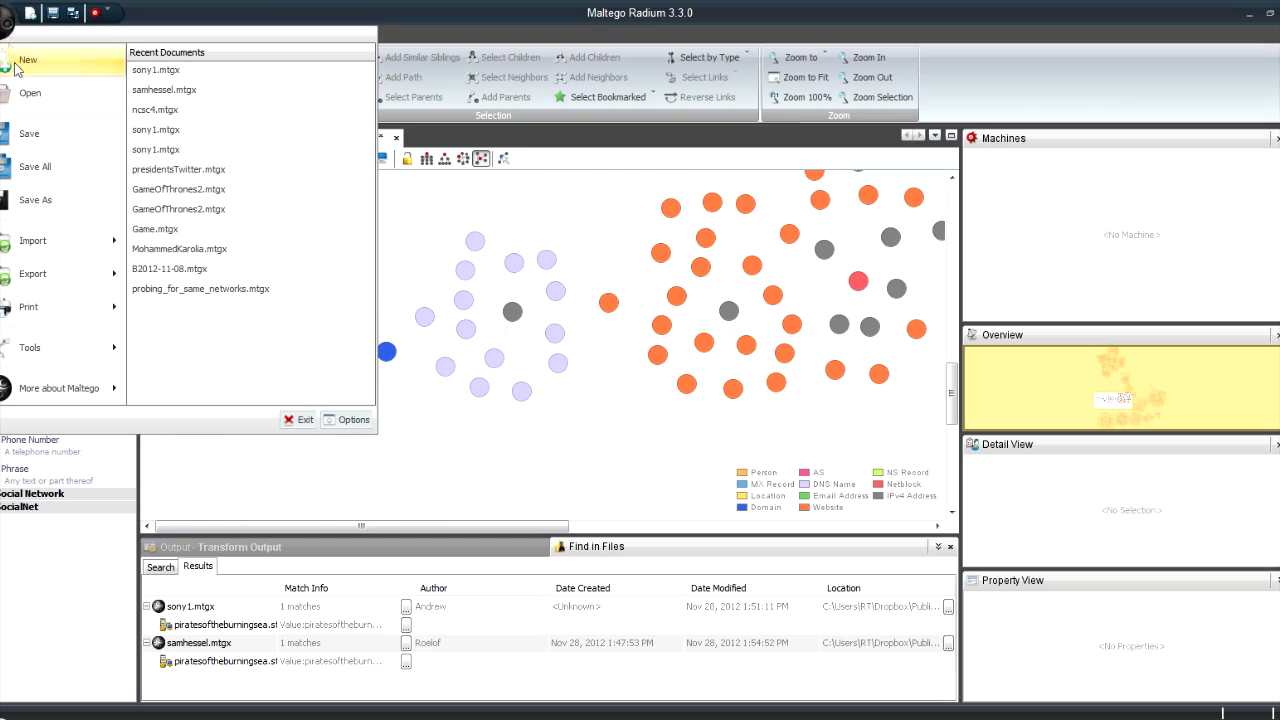
{"action": "left_click", "coordinate": [30, 348]}
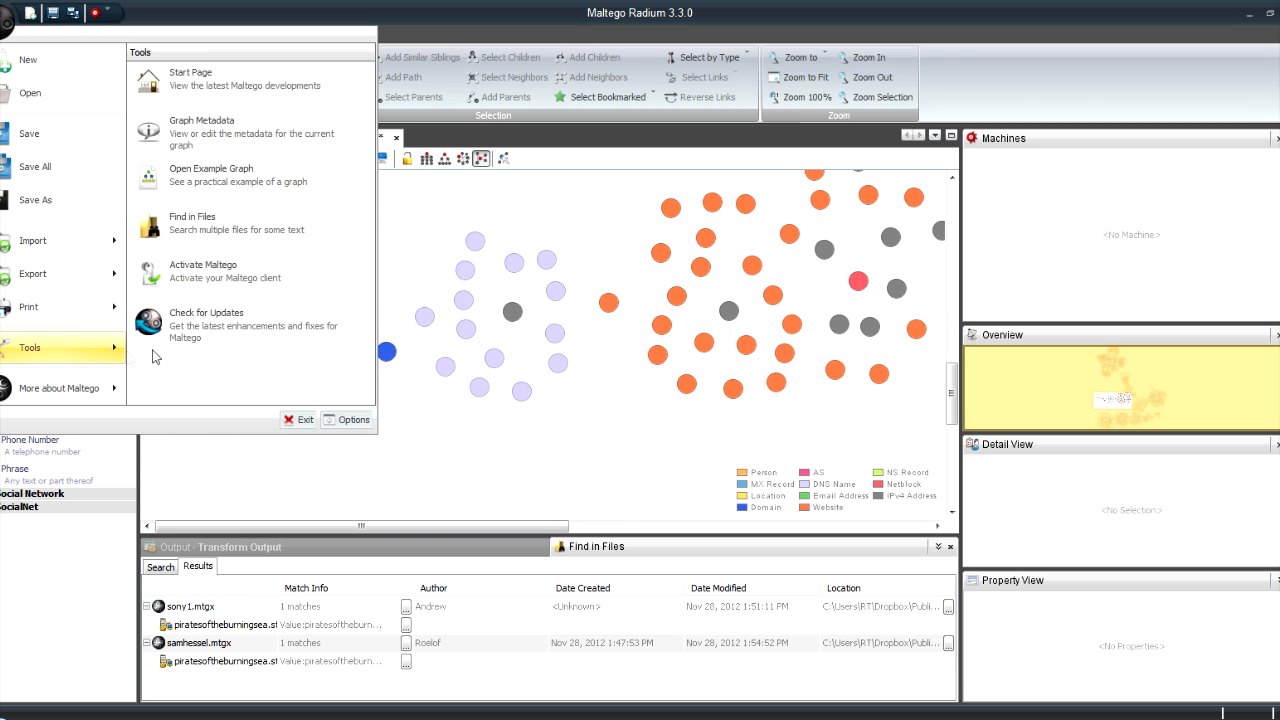
{"action": "left_click", "coordinate": [200, 132]}
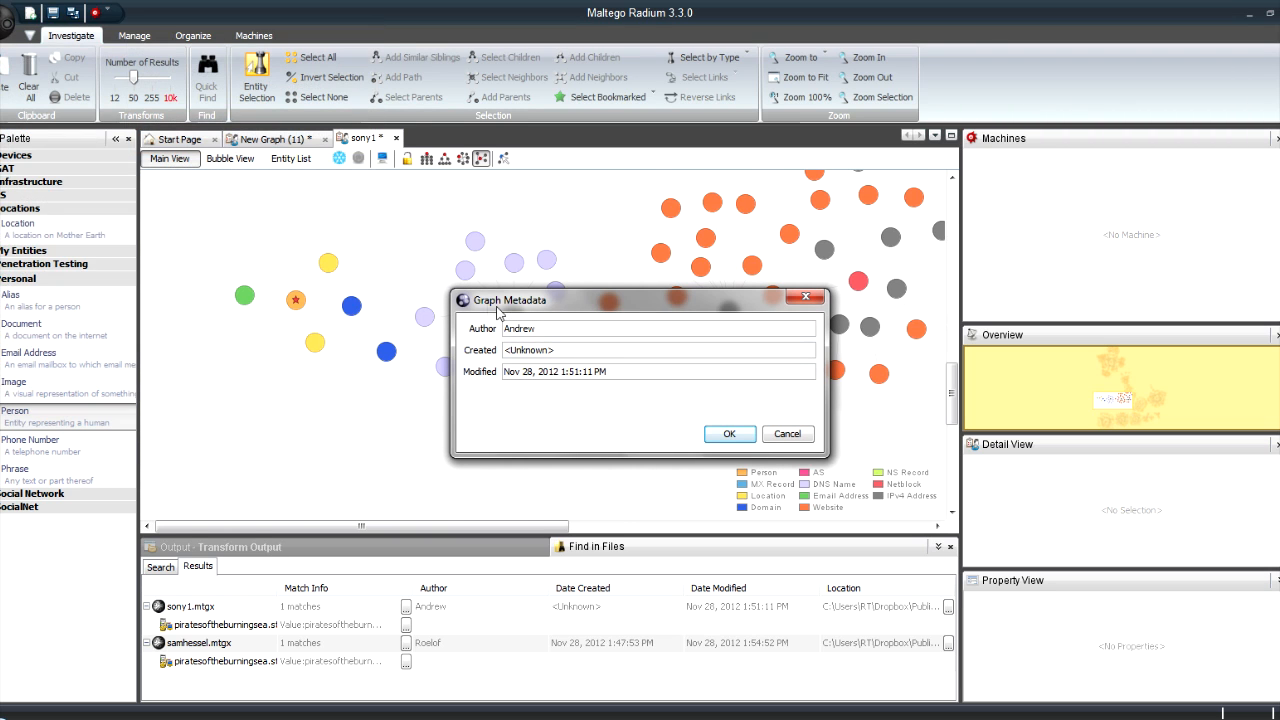